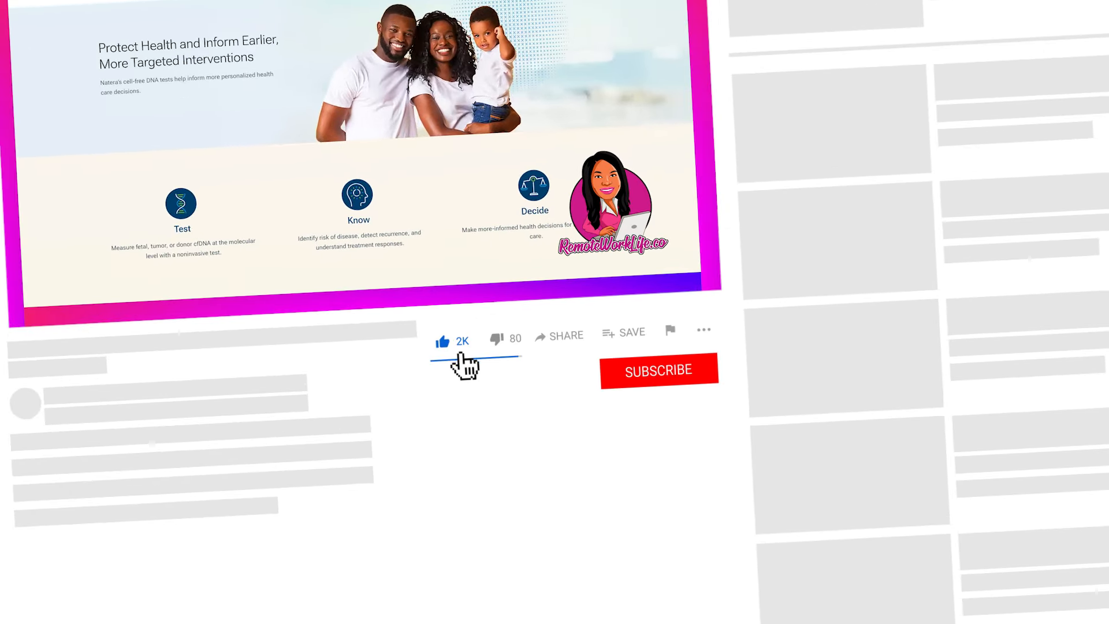
pyautogui.moveTo(676, 389)
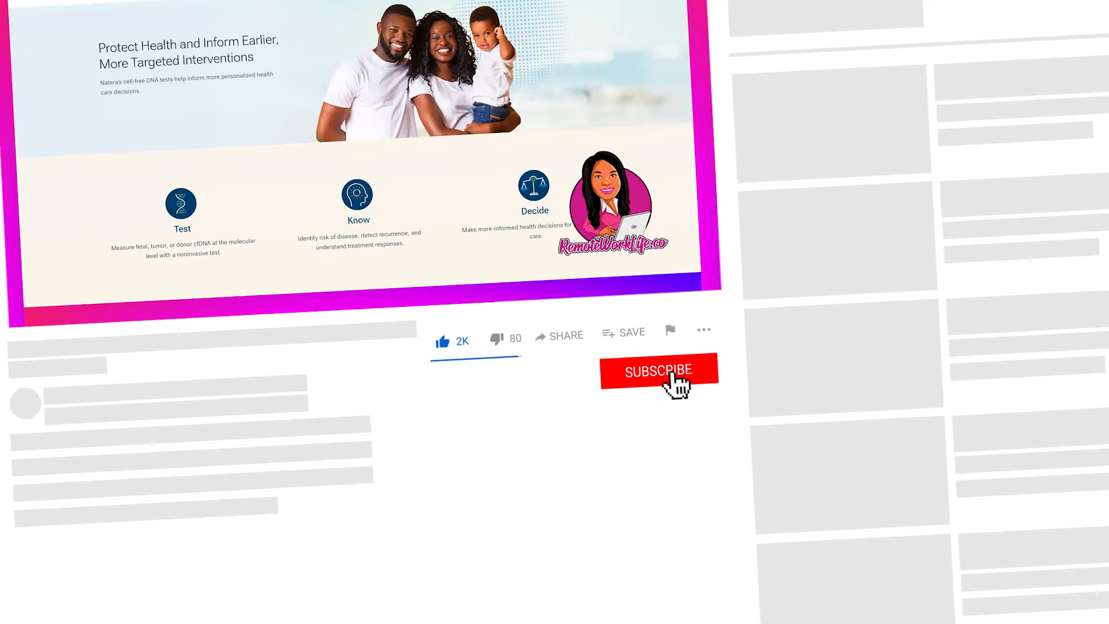
# - Bring up Natera's Glassdoor overview showing the 3.5 rating, employee count and revenue range
pyautogui.click(657, 371)
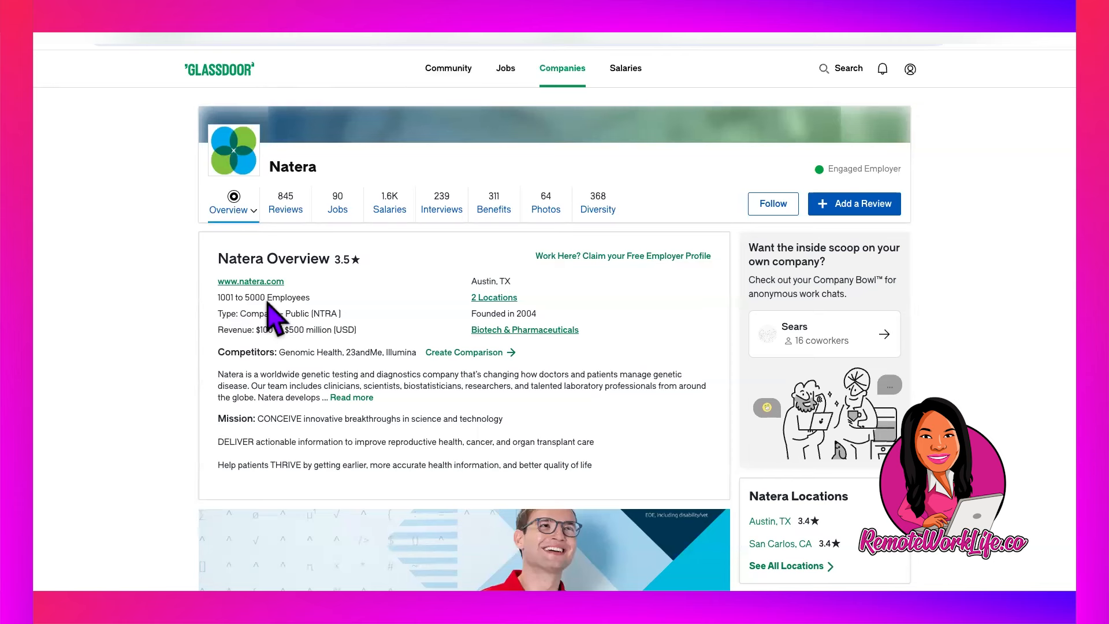
pyautogui.moveTo(502, 305)
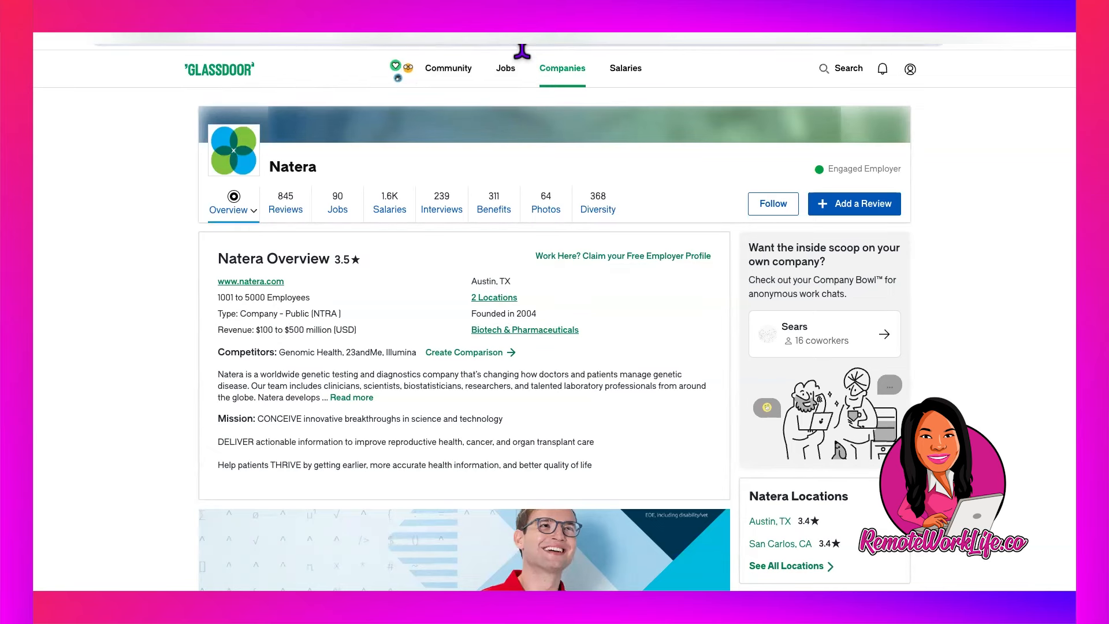
# - Open the Insurance Billing Order Entry Specialist-Temp listing and scroll to its position summary
pyautogui.click(251, 281)
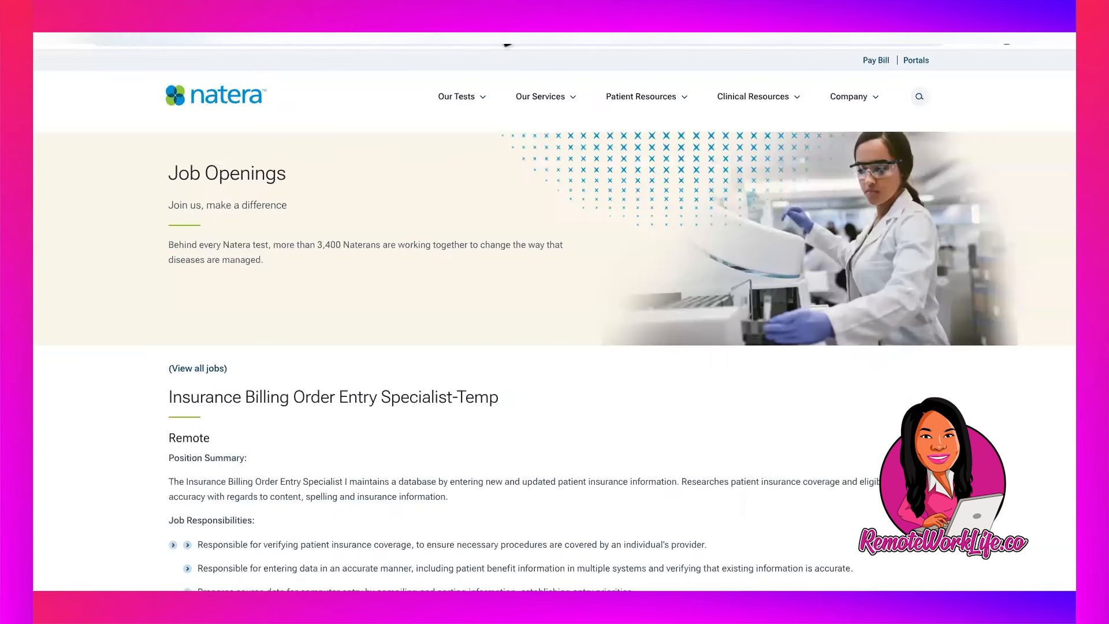
pyautogui.scroll(-3)
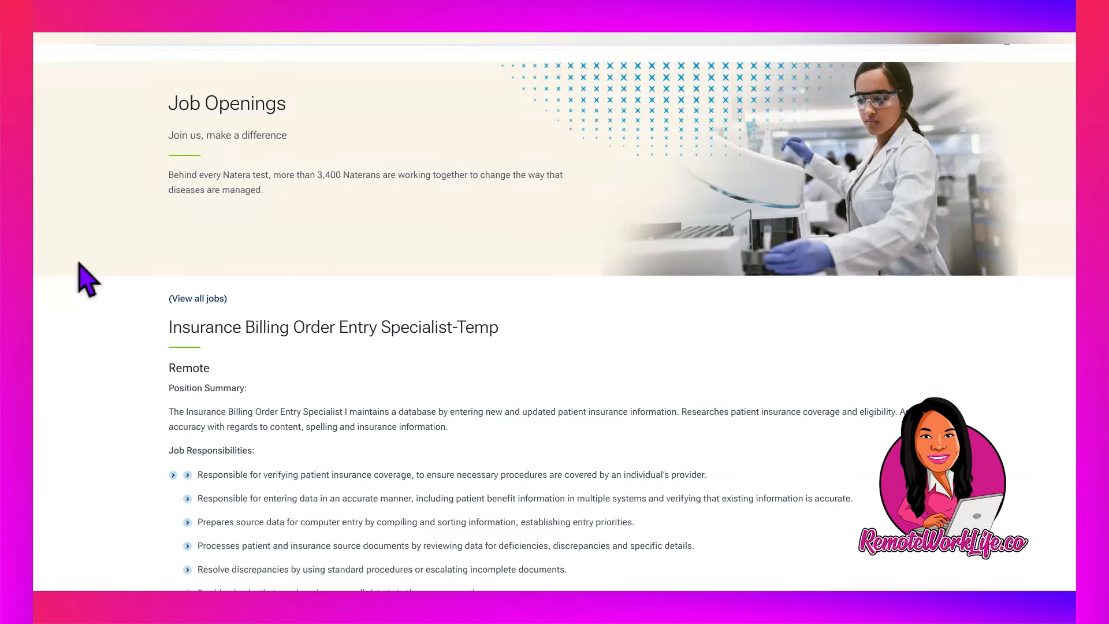
# - Scroll to the $16.43-$20.54/hr pay range and highlight the Remote USA rate lines
pyautogui.scroll(-3)
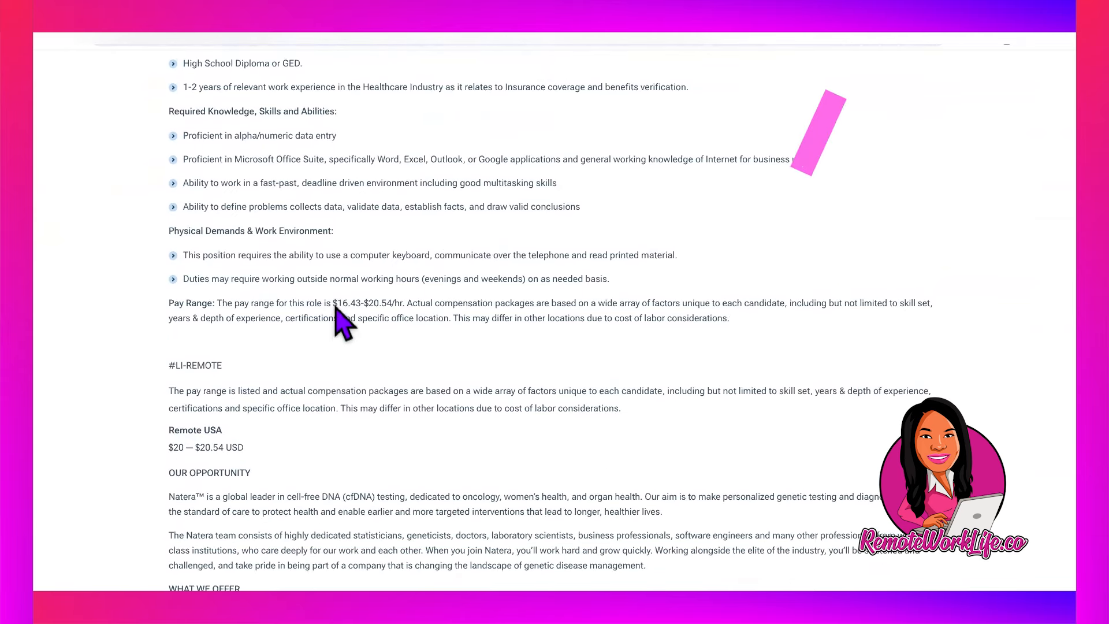
pyautogui.moveTo(334, 303); pyautogui.dragTo(401, 303)
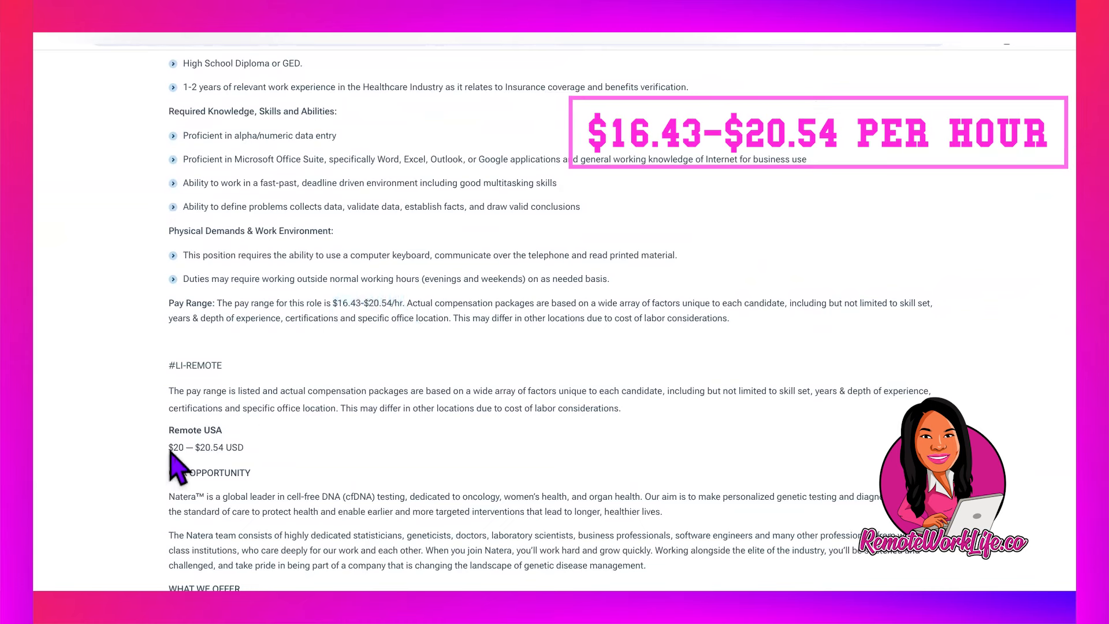
pyautogui.moveTo(170, 447); pyautogui.dragTo(244, 447)
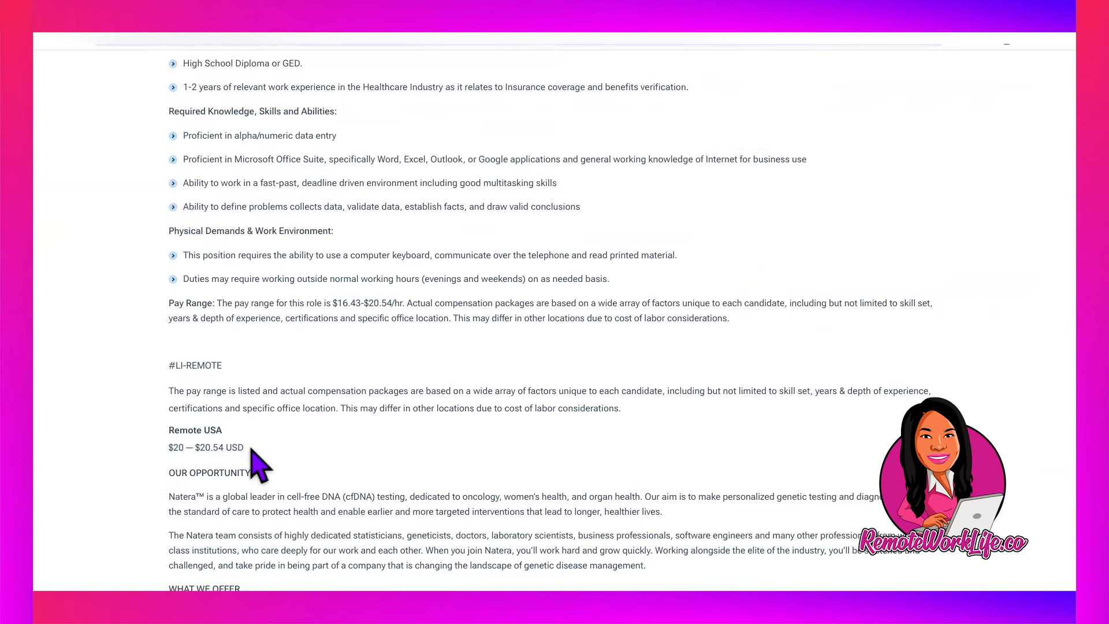
pyautogui.moveTo(207, 467)
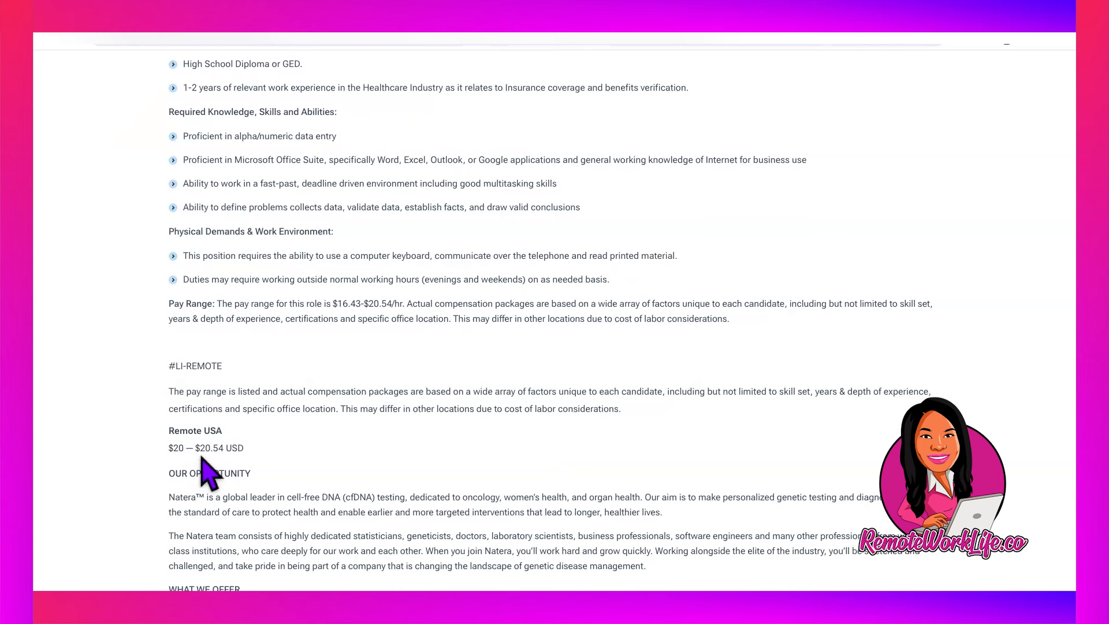
pyautogui.moveTo(347, 332)
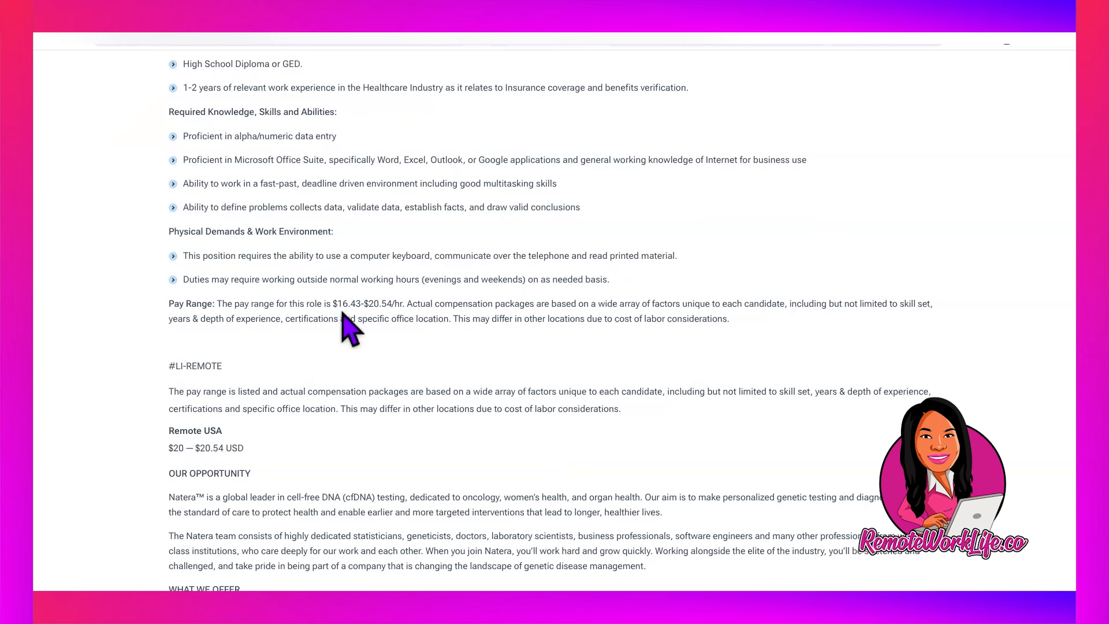
pyautogui.moveTo(366, 347)
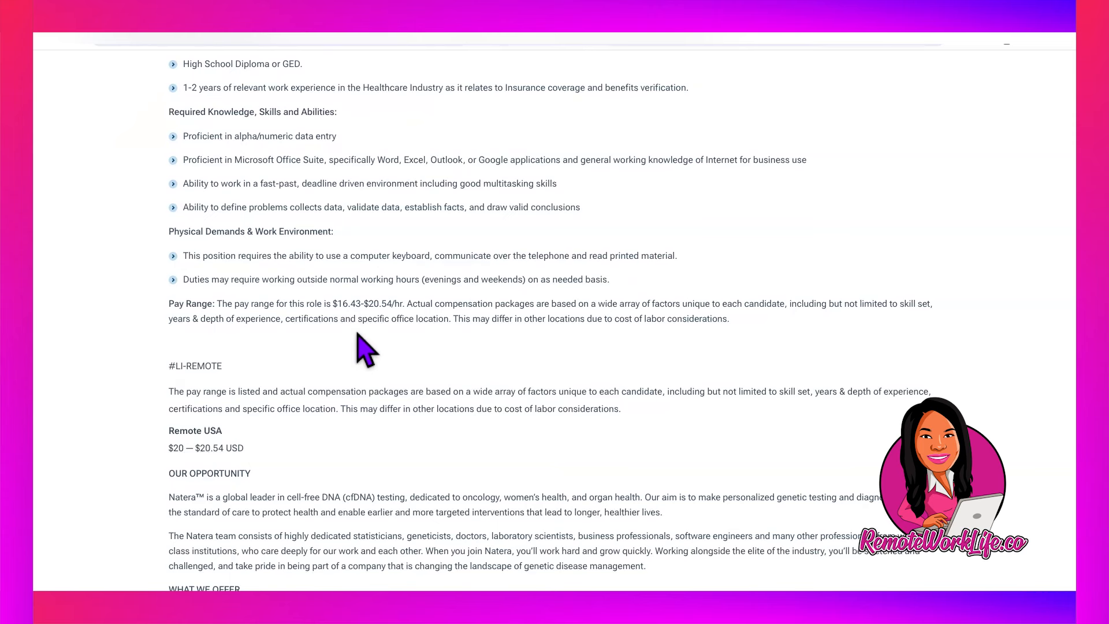
pyautogui.scroll(3)
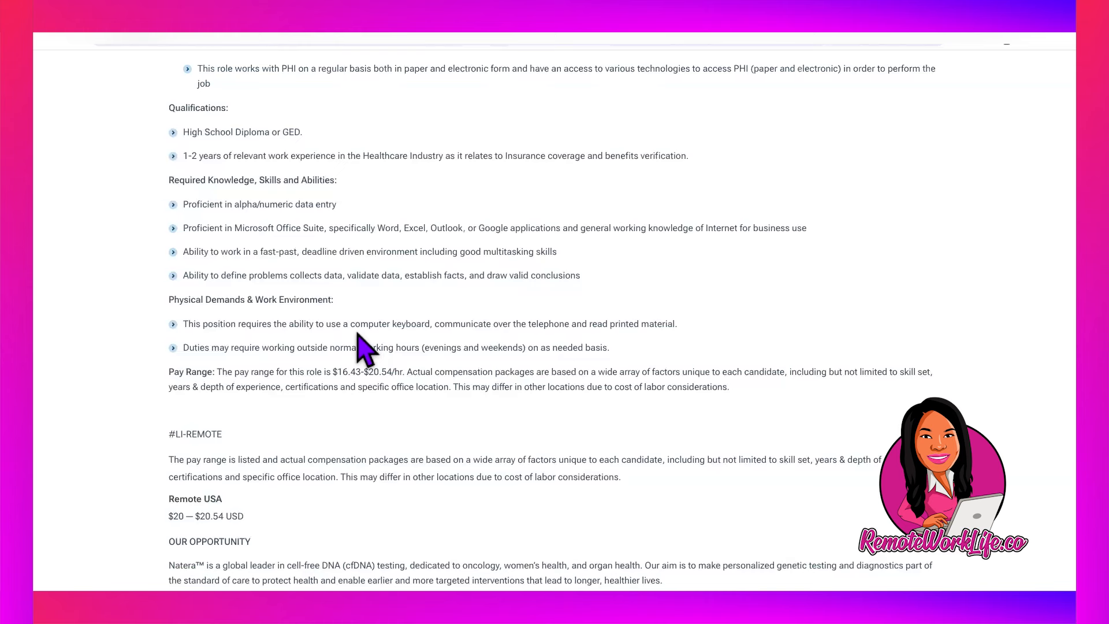
pyautogui.moveTo(357, 353)
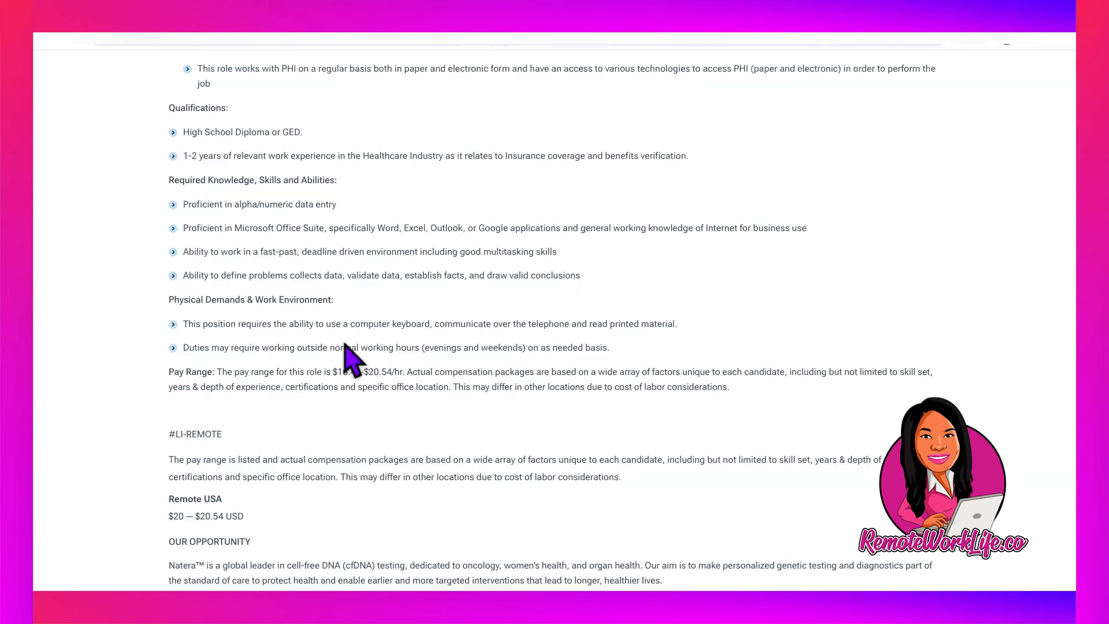
pyautogui.scroll(3)
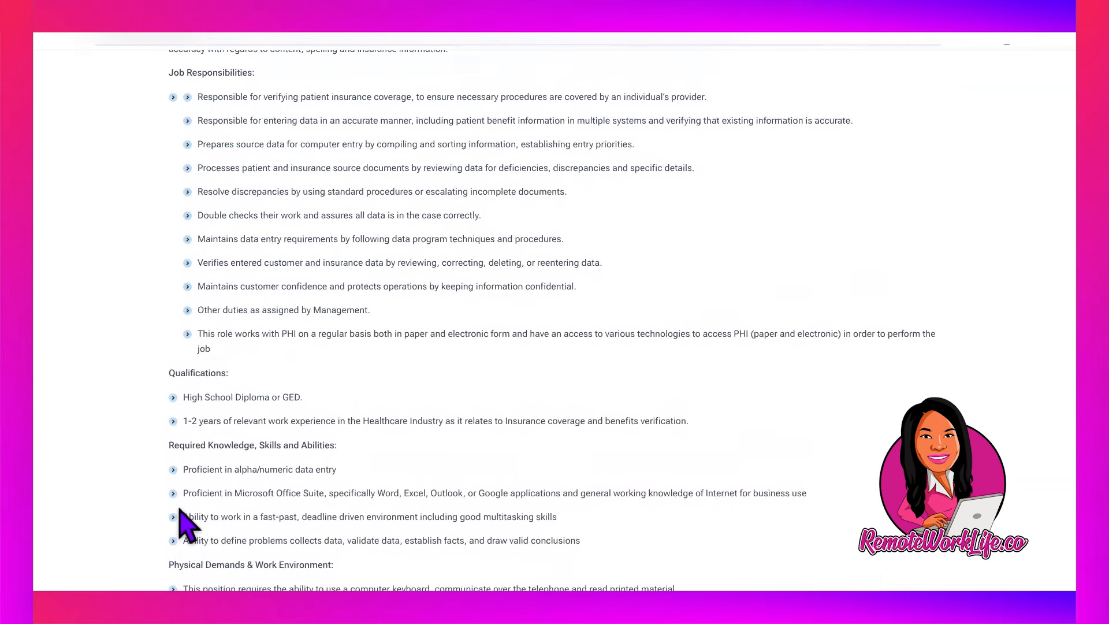
pyautogui.scroll(3)
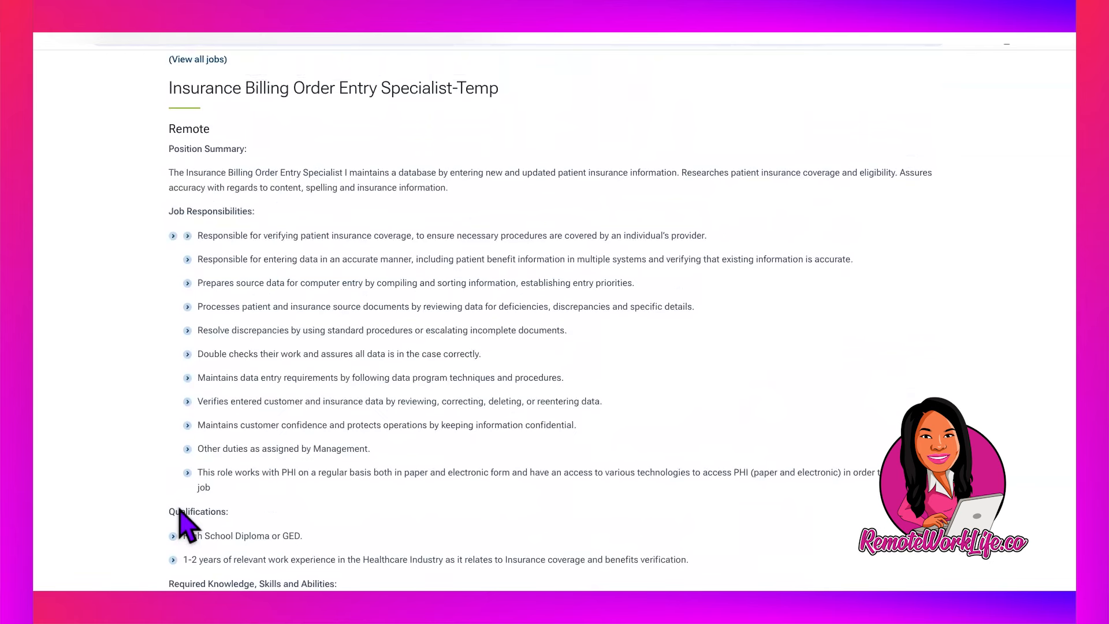
pyautogui.scroll(-3)
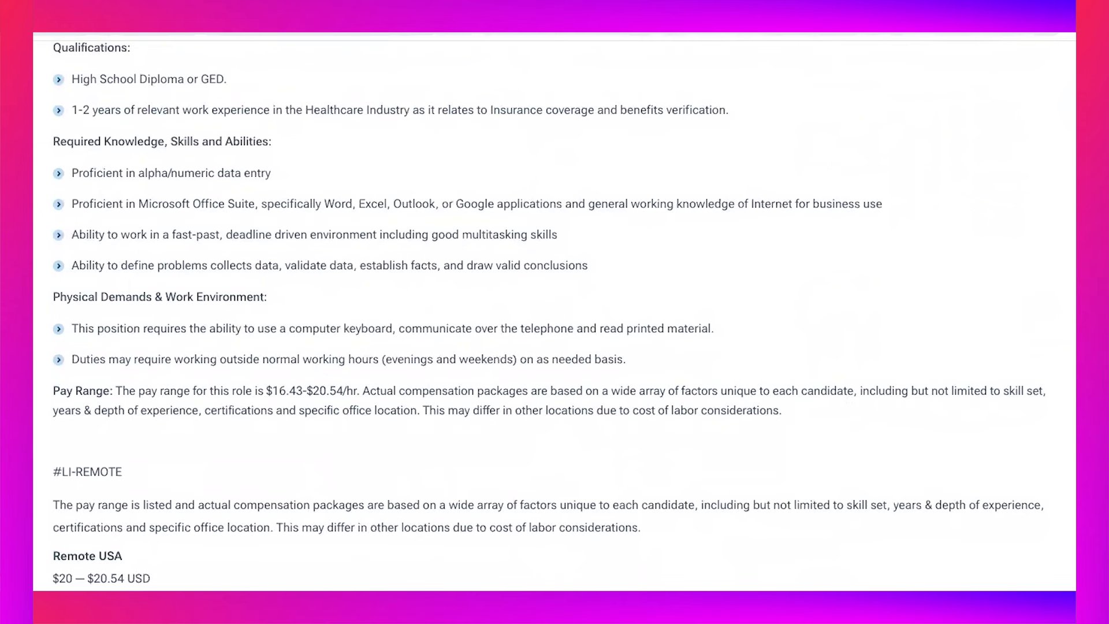
# - Scroll past Our Opportunity to the What We Offer benefits and EEO statement
pyautogui.scroll(-3)
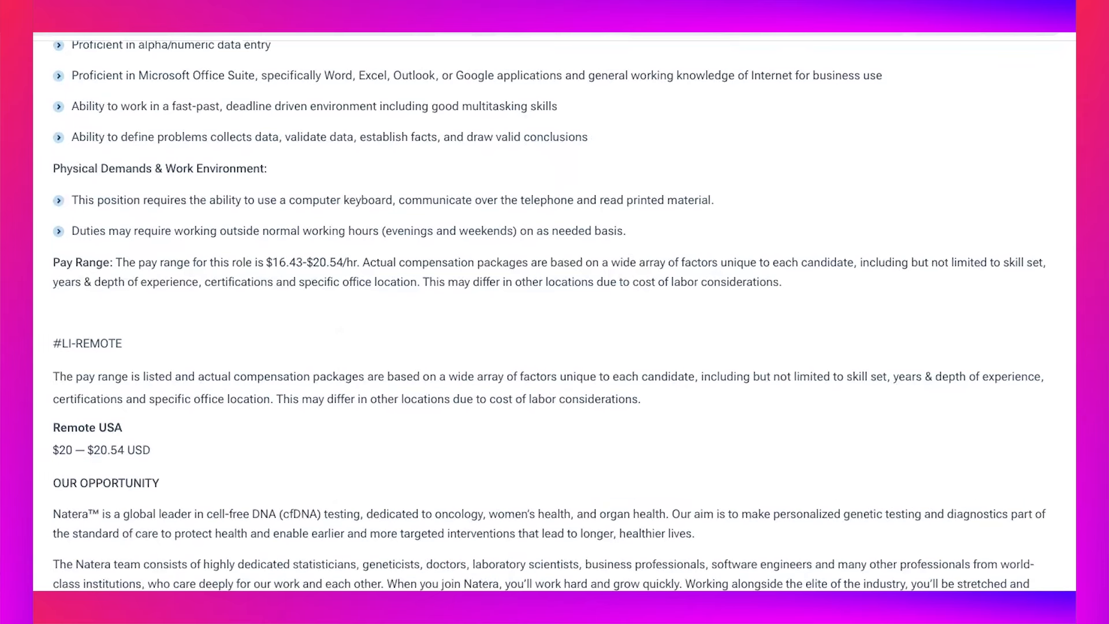
pyautogui.scroll(-3)
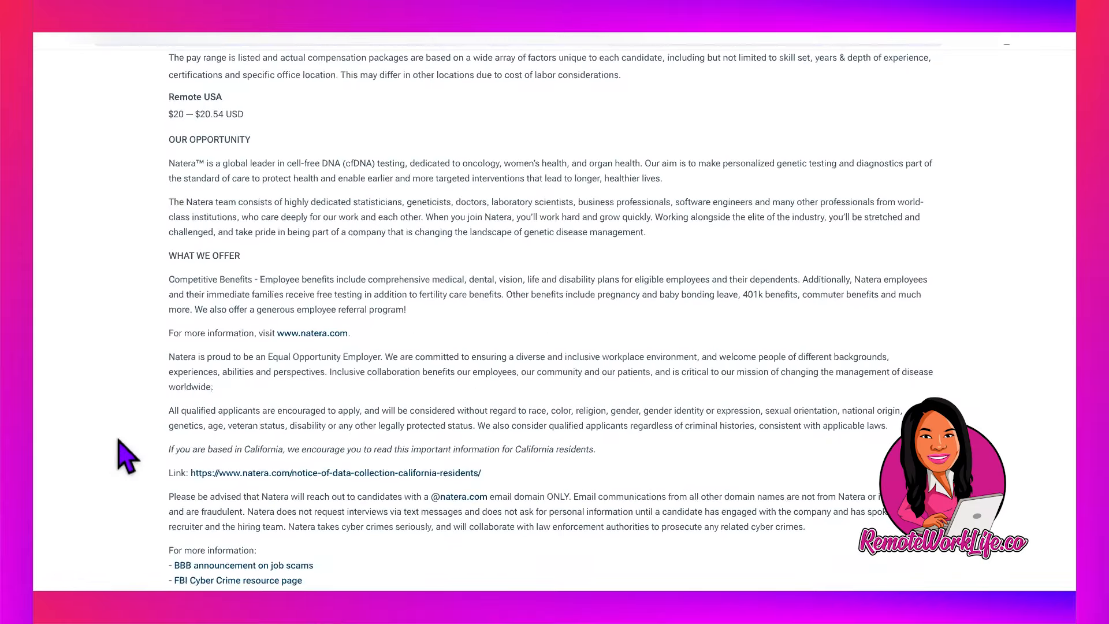
# - Scroll through the voluntary self-identification survey at the end of the application form
pyautogui.scroll(-3)
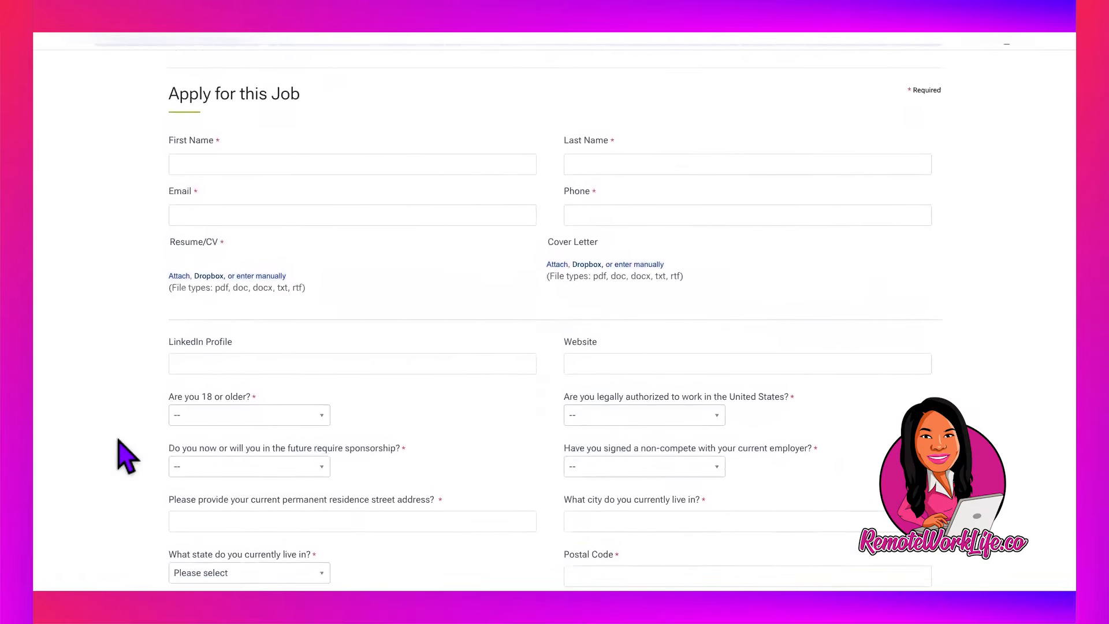
pyautogui.scroll(-3)
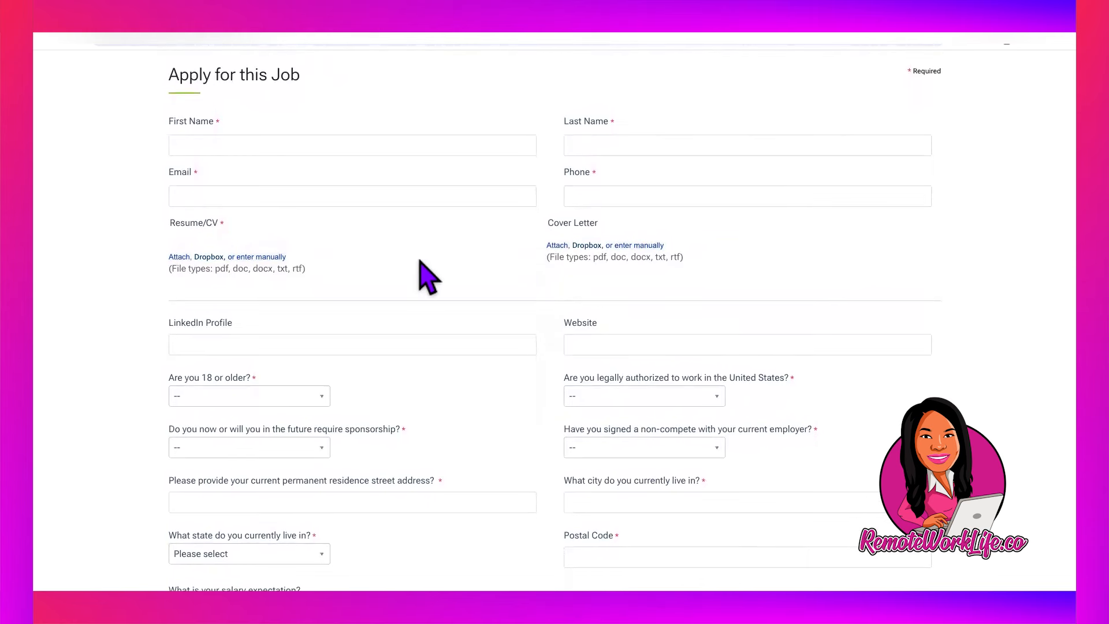
pyautogui.scroll(-3)
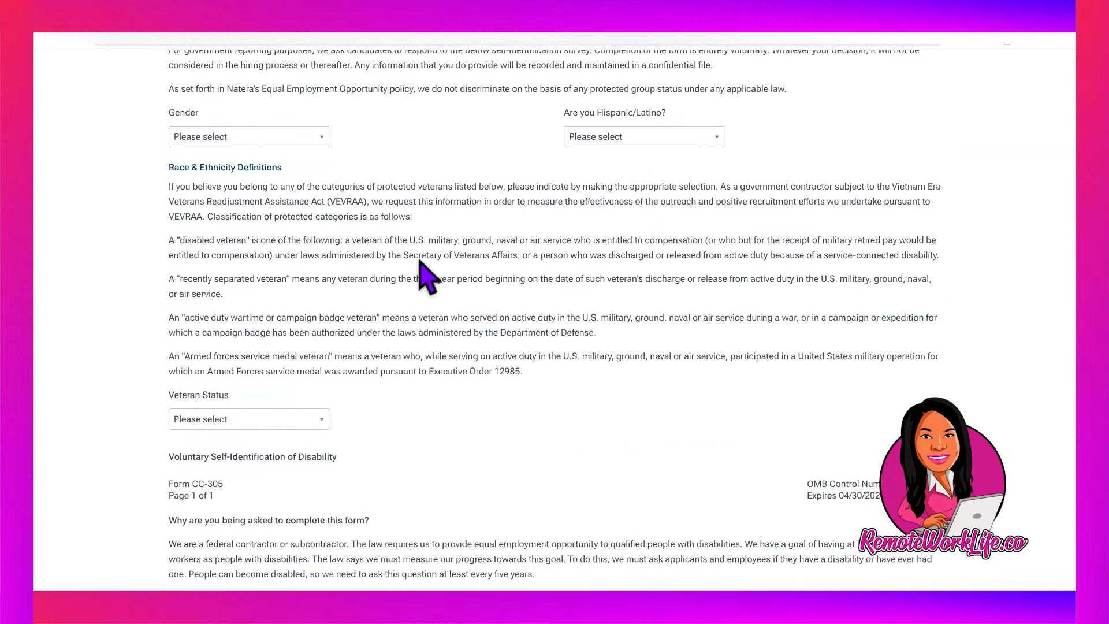
pyautogui.scroll(-3)
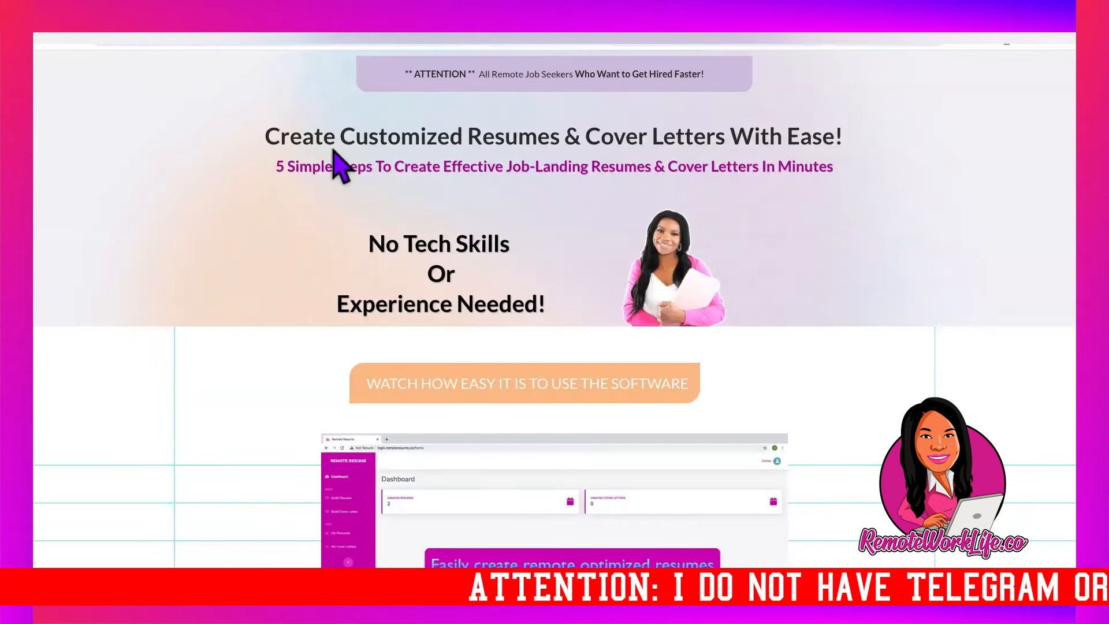
# - Scroll the sales page to the bonus templates list with the Data Entry resume and cover letter lines
pyautogui.scroll(-3)
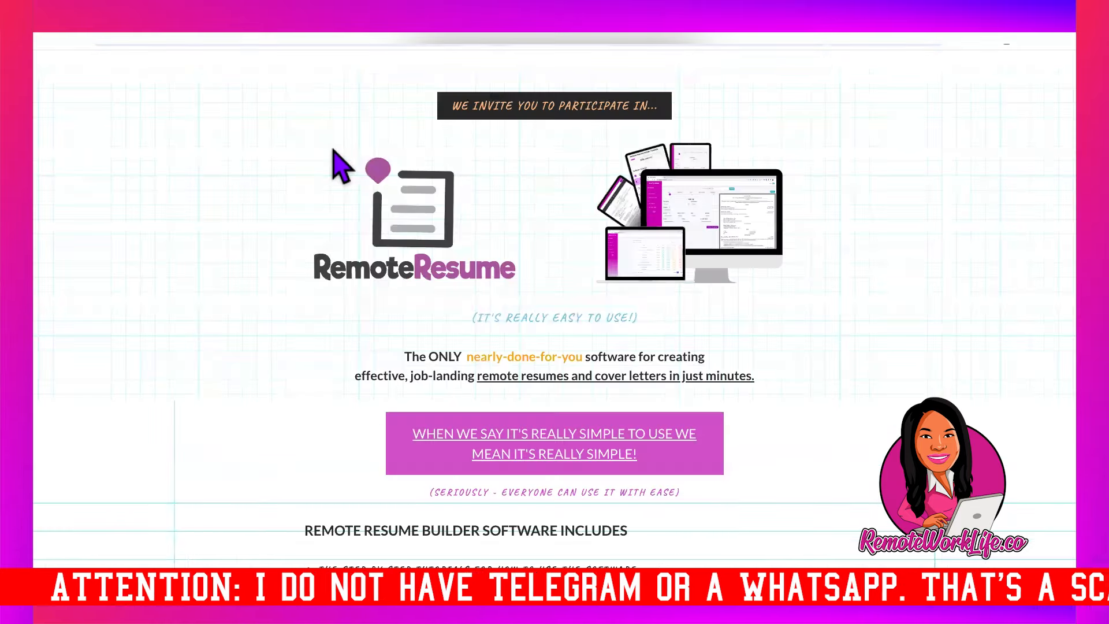
pyautogui.scroll(-3)
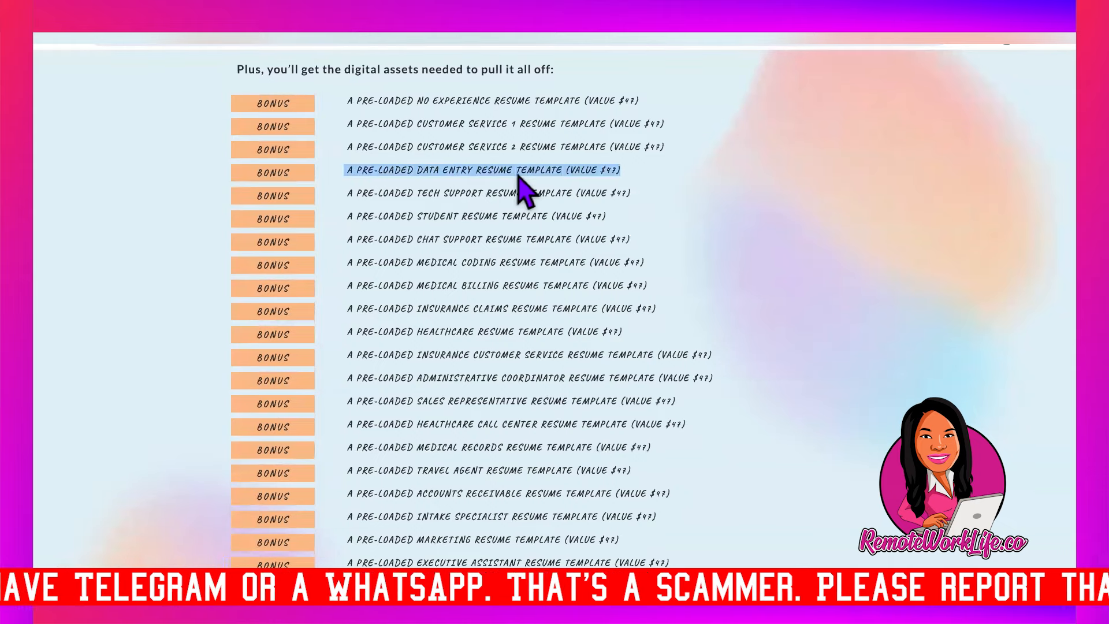
pyautogui.moveTo(530, 223)
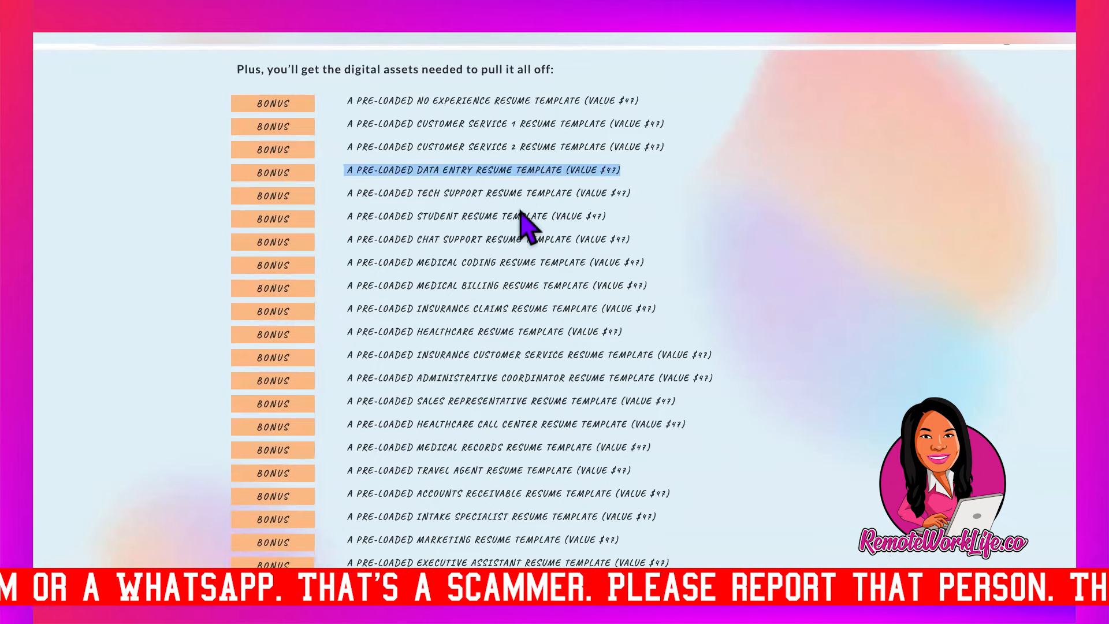
pyautogui.scroll(-3)
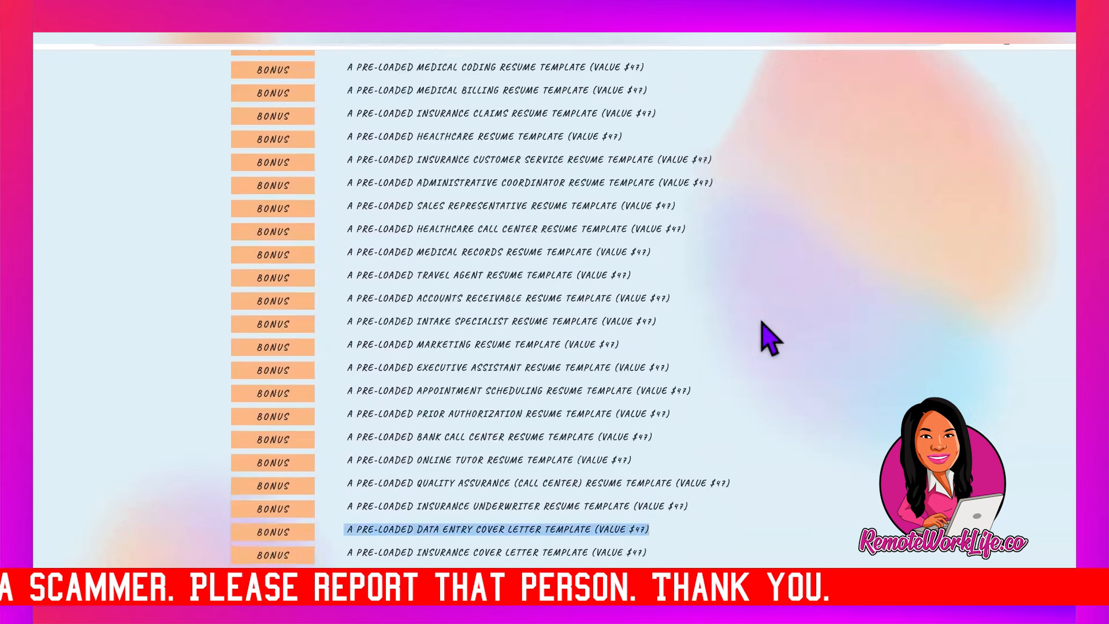
pyautogui.scroll(3)
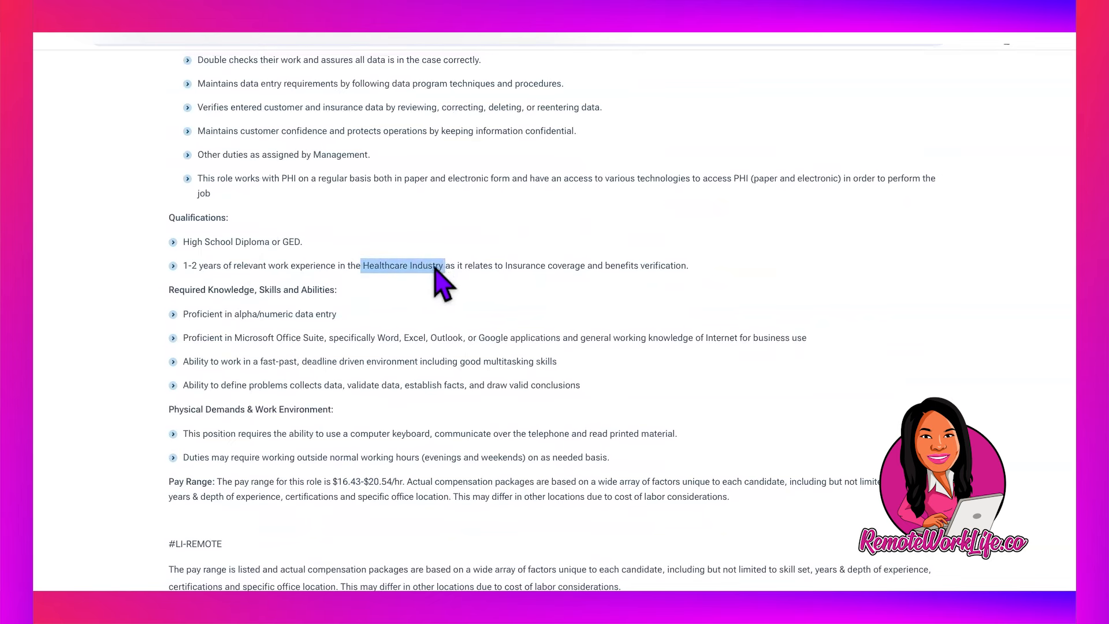
# - Clear the Healthcare Industry highlight and emphasize the insurance coverage and benefits verification requirement
pyautogui.click(439, 279)
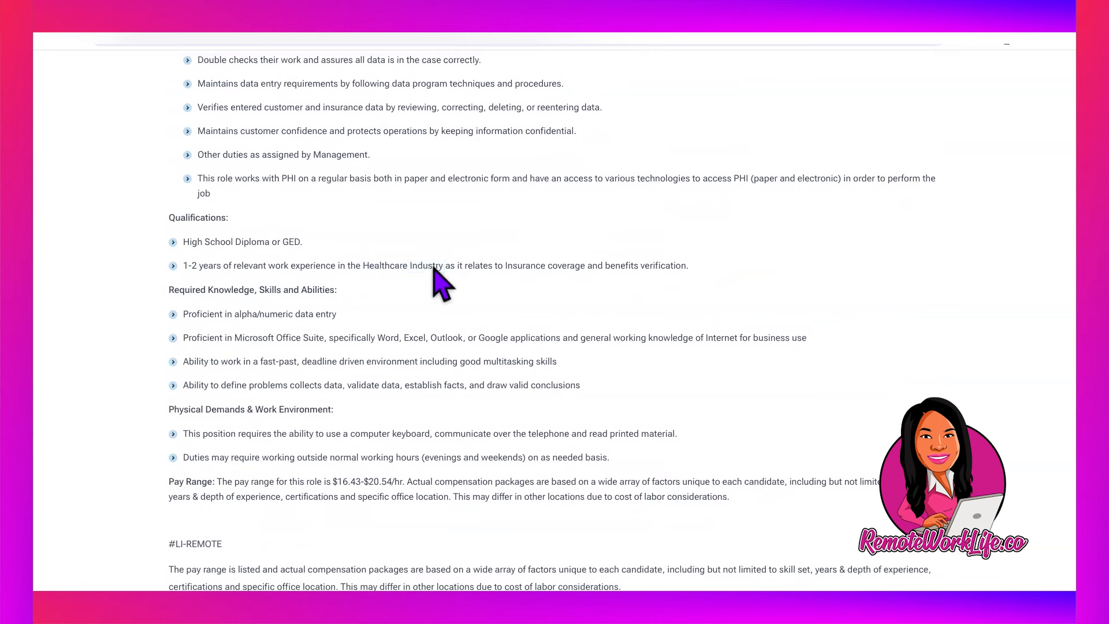
pyautogui.moveTo(324, 280)
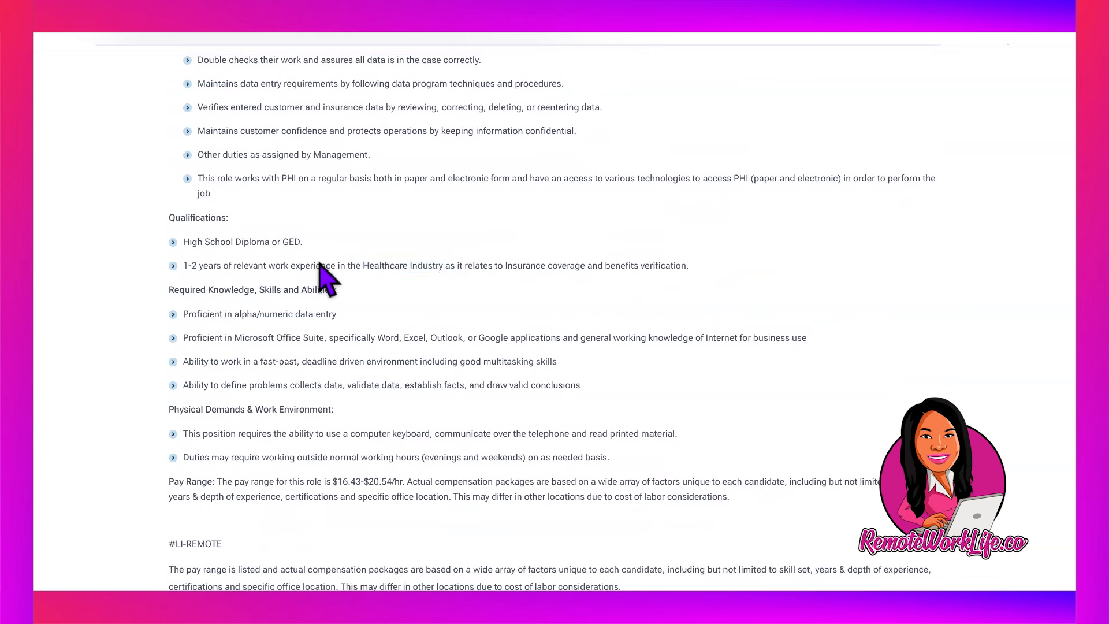
pyautogui.moveTo(510, 283)
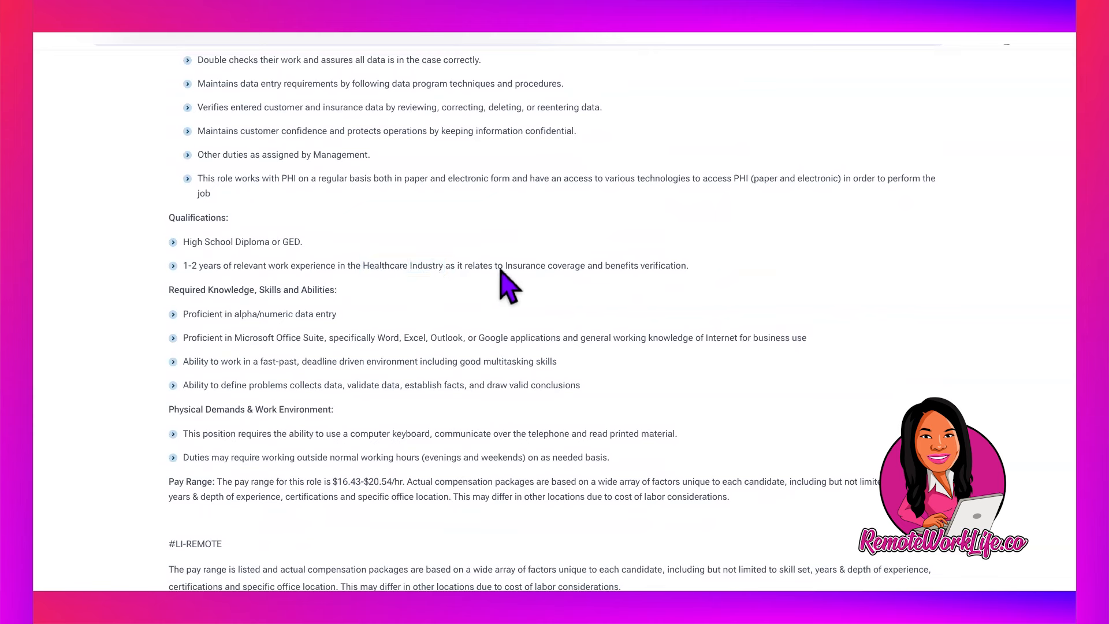
pyautogui.moveTo(506, 266); pyautogui.dragTo(639, 260)
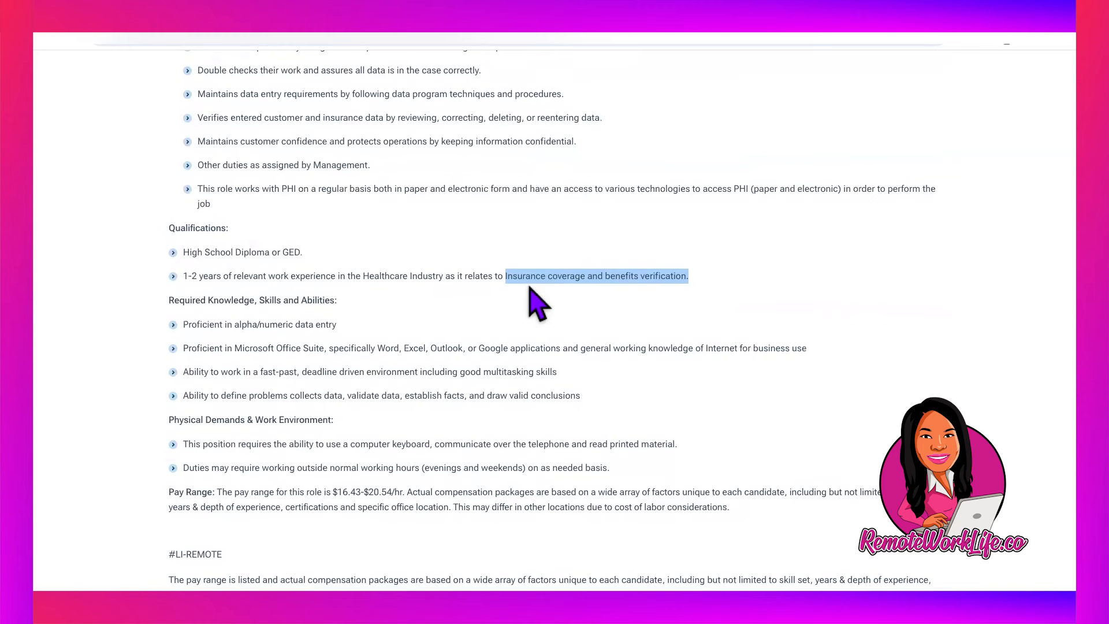
pyautogui.moveTo(551, 297)
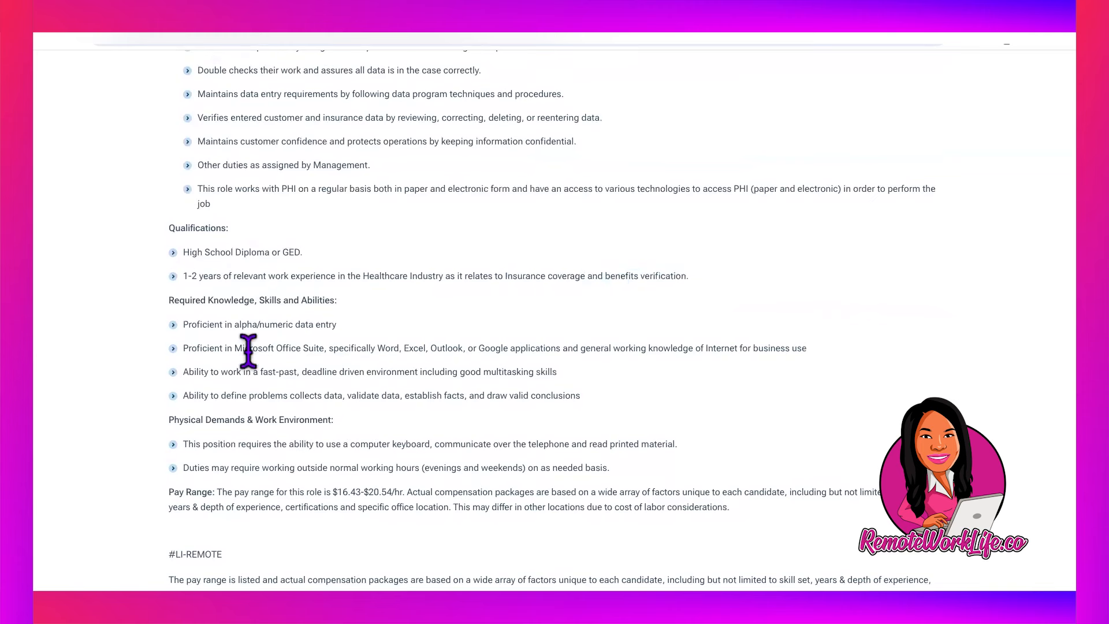
pyautogui.moveTo(304, 370)
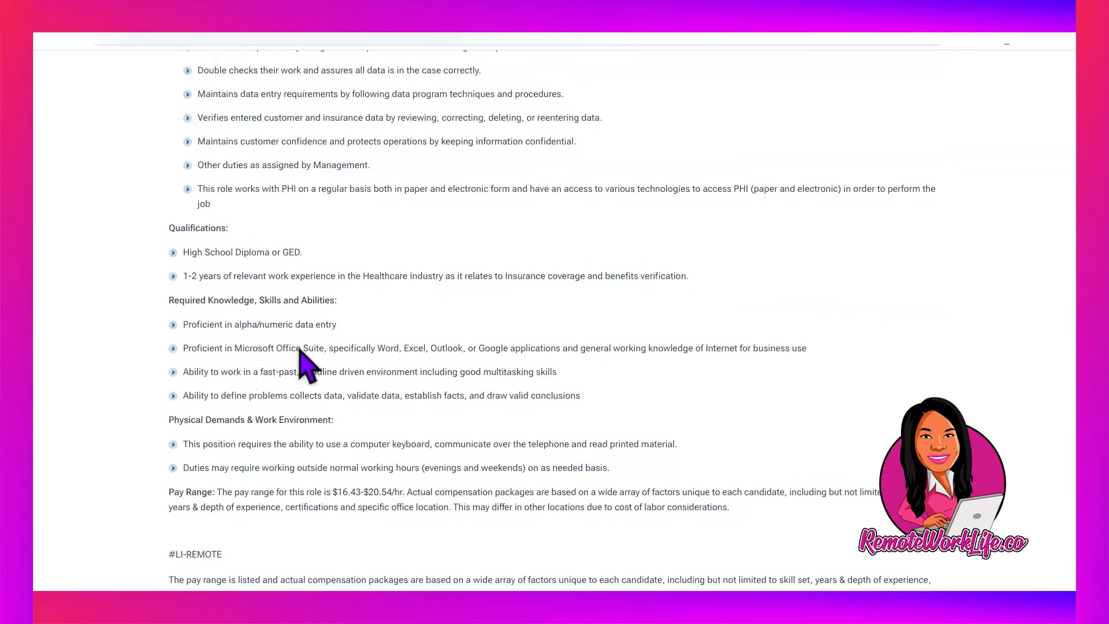
pyautogui.moveTo(436, 364)
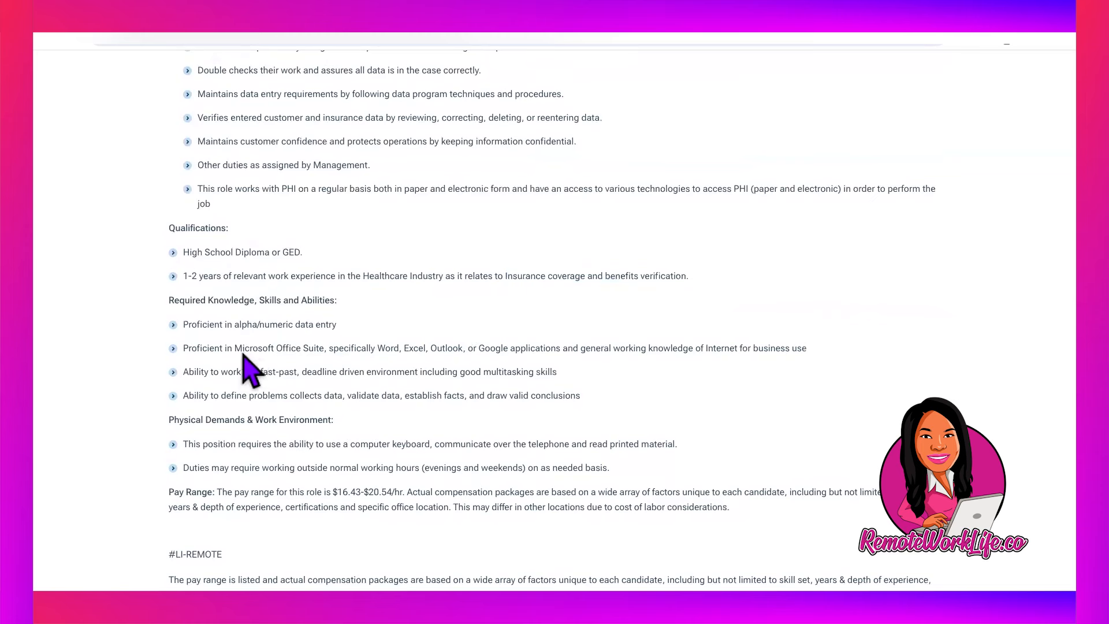
pyautogui.moveTo(375, 361)
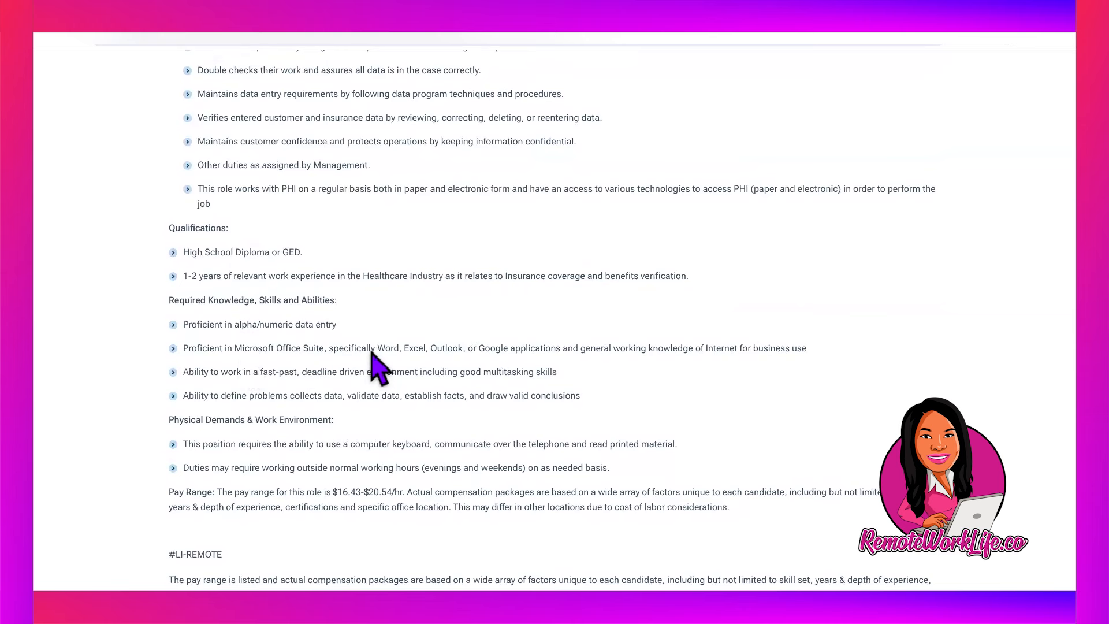
pyautogui.moveTo(717, 360)
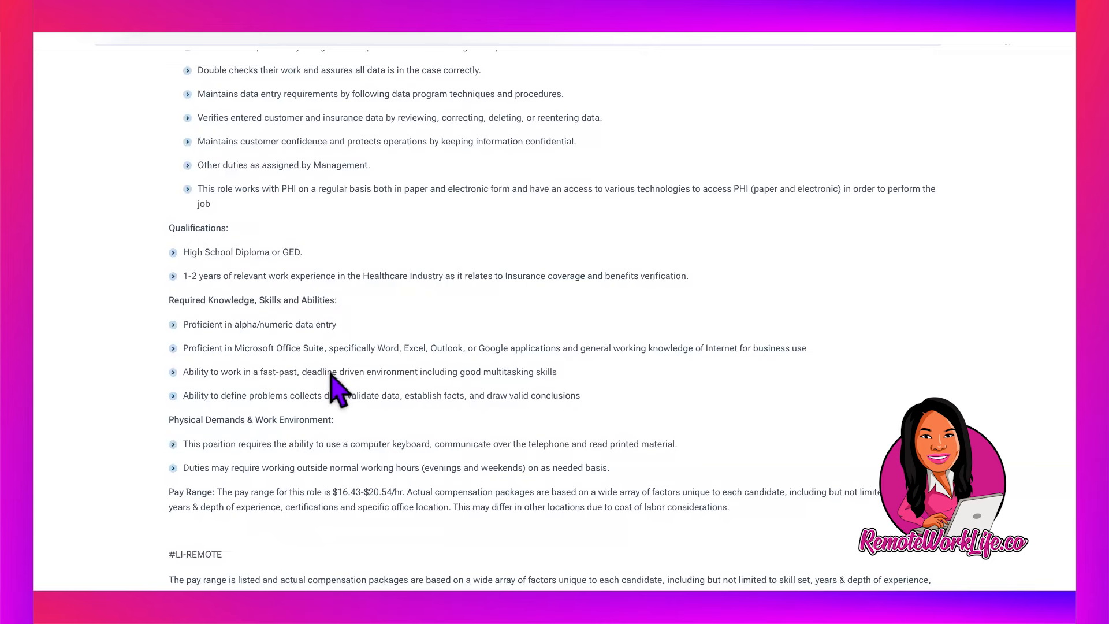
pyautogui.moveTo(480, 199)
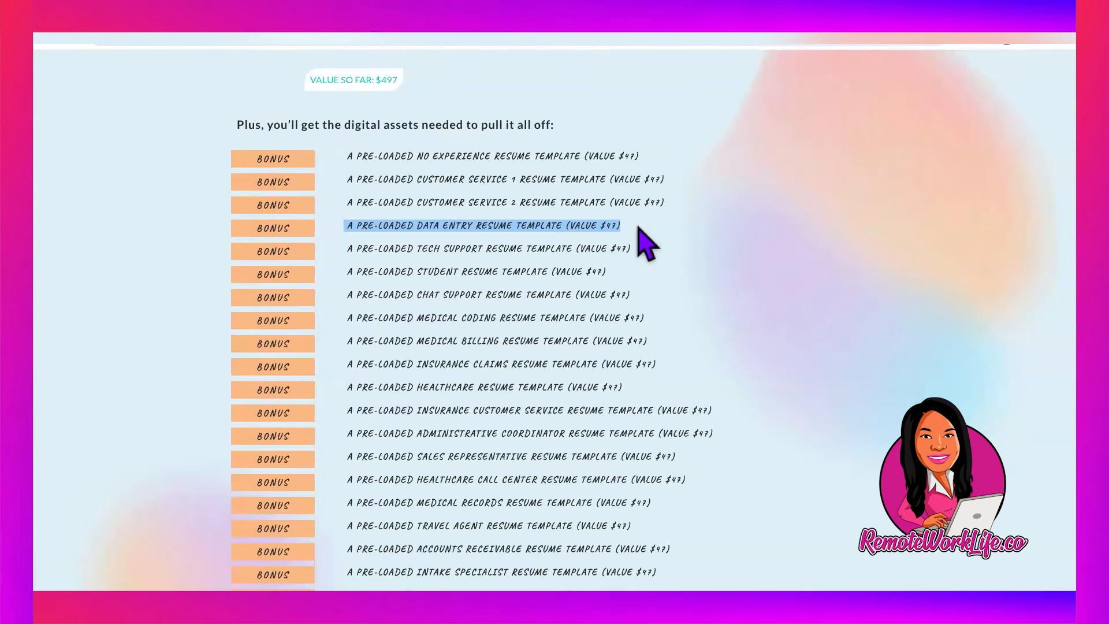
# - Scroll the Remote Resume sales page down to the software demo video and $1 offer
pyautogui.scroll(-3)
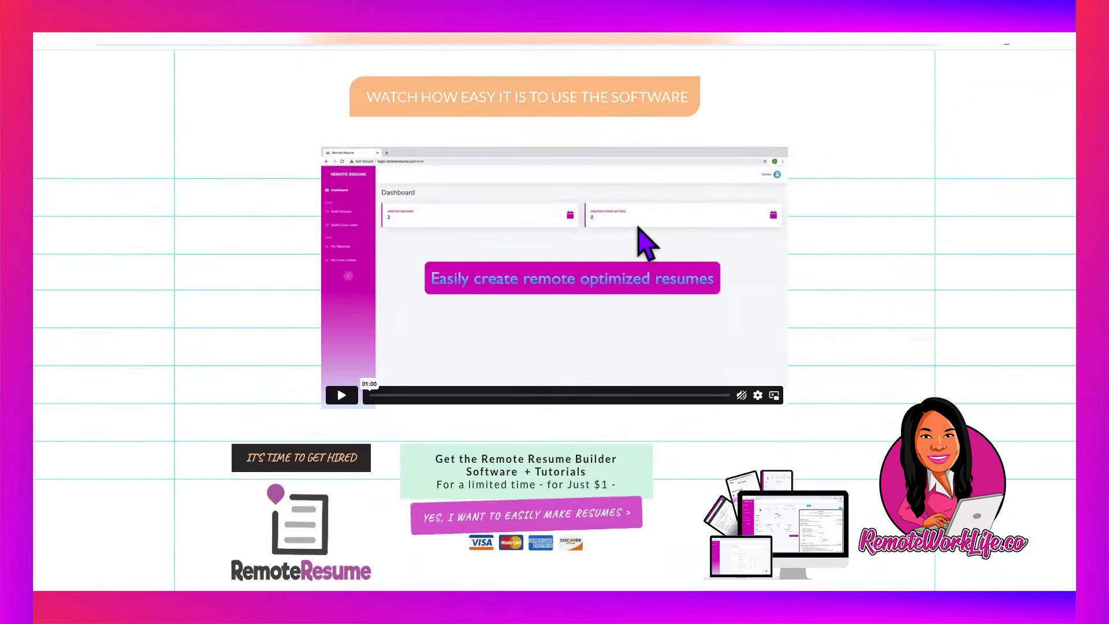
pyautogui.scroll(-3)
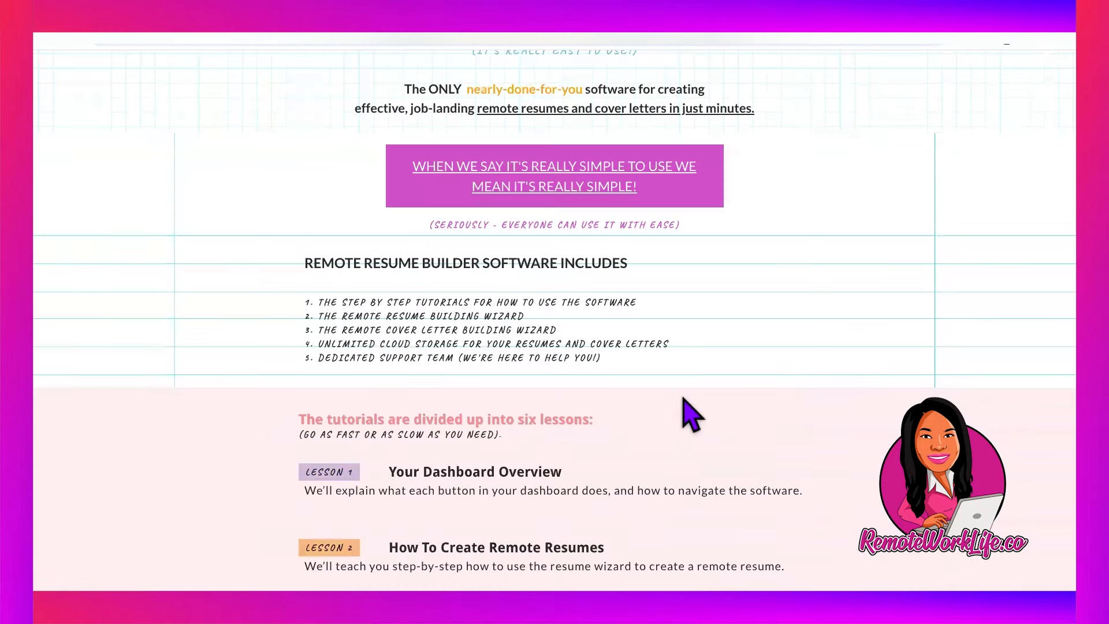
pyautogui.scroll(-3)
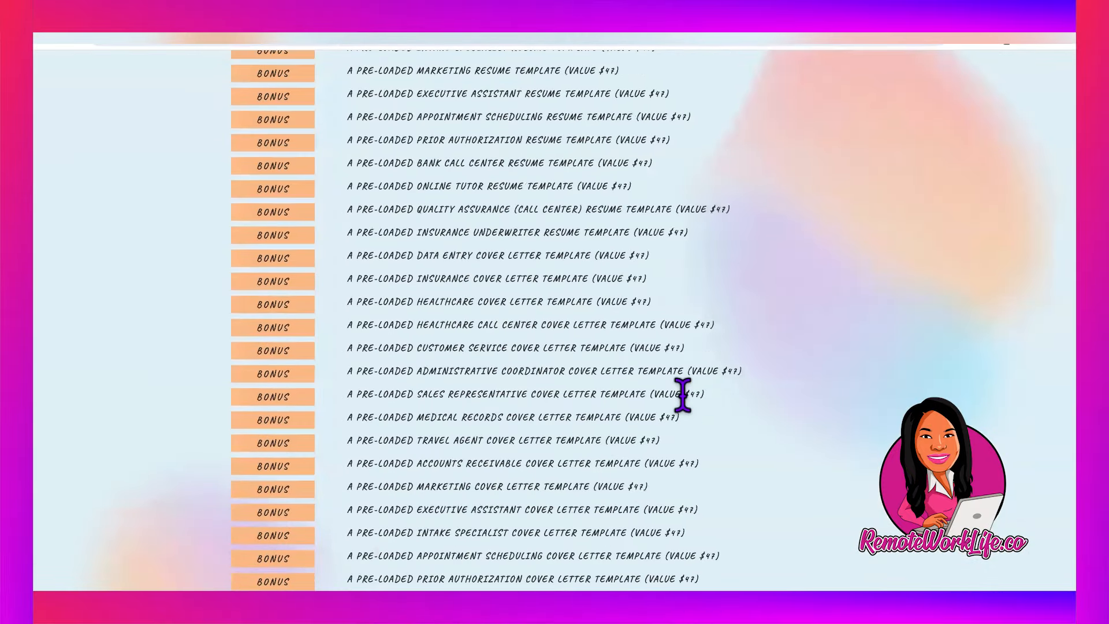
pyautogui.scroll(-3)
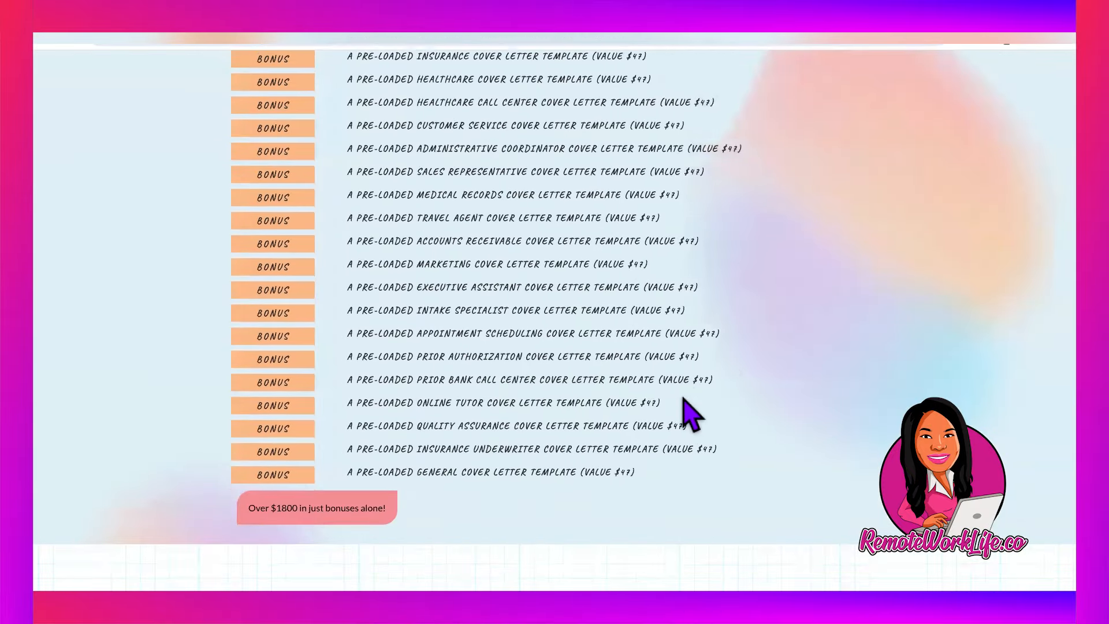
pyautogui.scroll(-3)
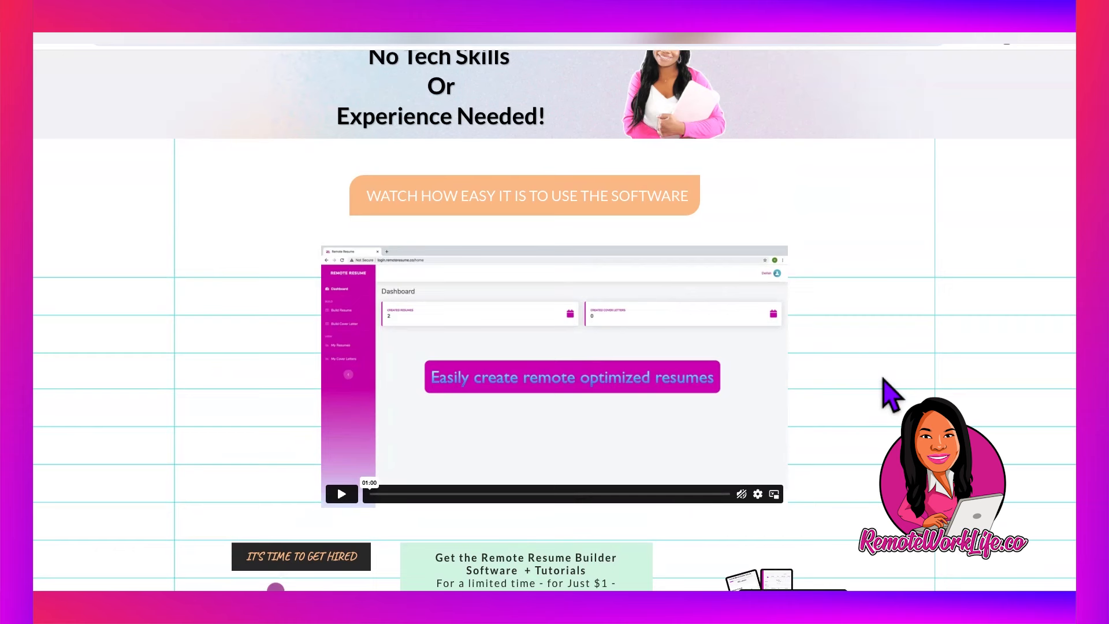
# - Scroll to the full demo-video section with the RemoteResume logo, $1 offer and accepted cards
pyautogui.scroll(-3)
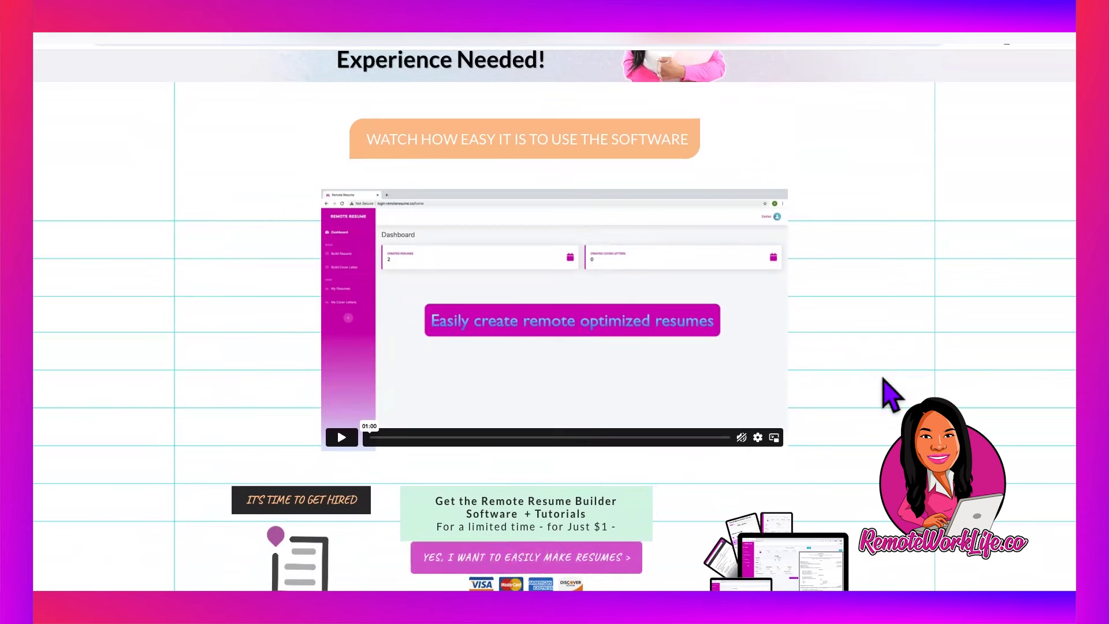
pyautogui.scroll(-3)
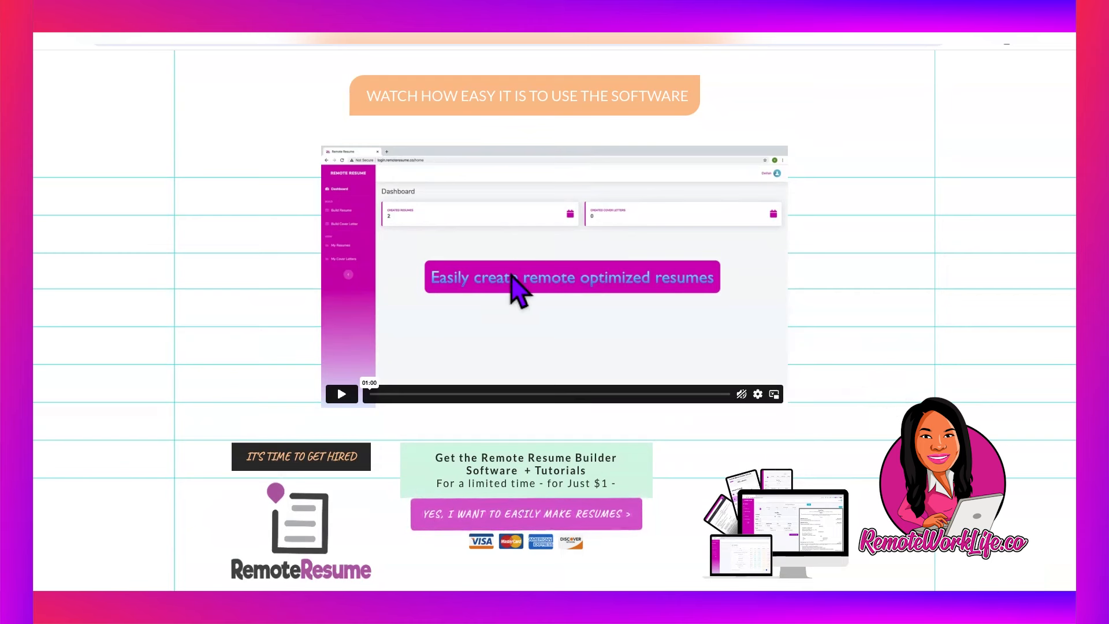
pyautogui.moveTo(523, 290)
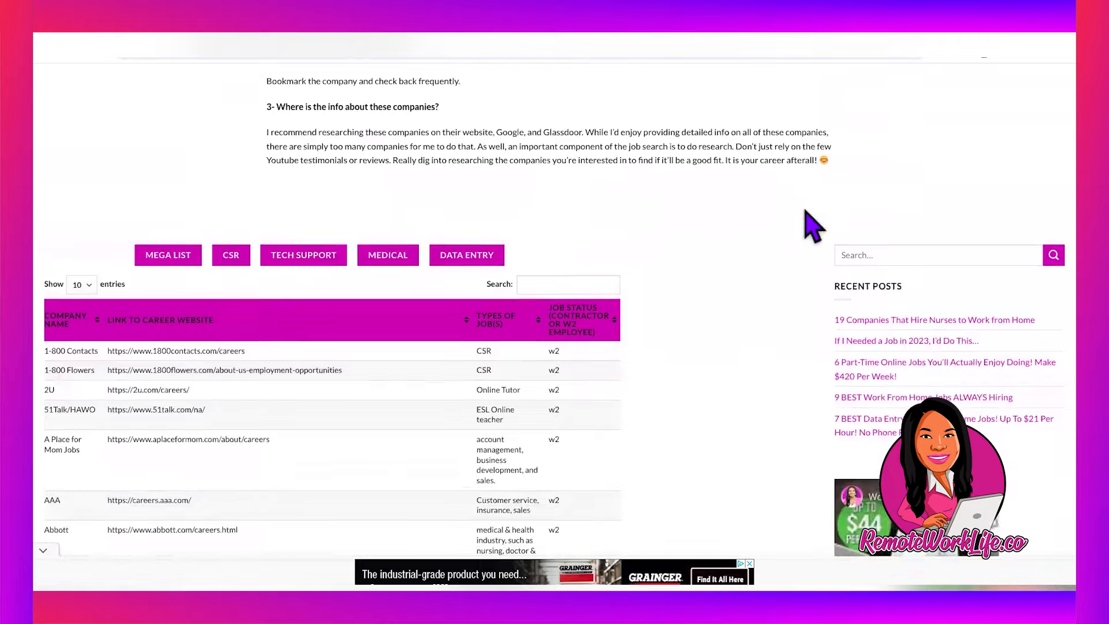
# - Filter the RemoteWorkLife.co company table by 'data entry' to show 35 of 606 employers
pyautogui.scroll(-3)
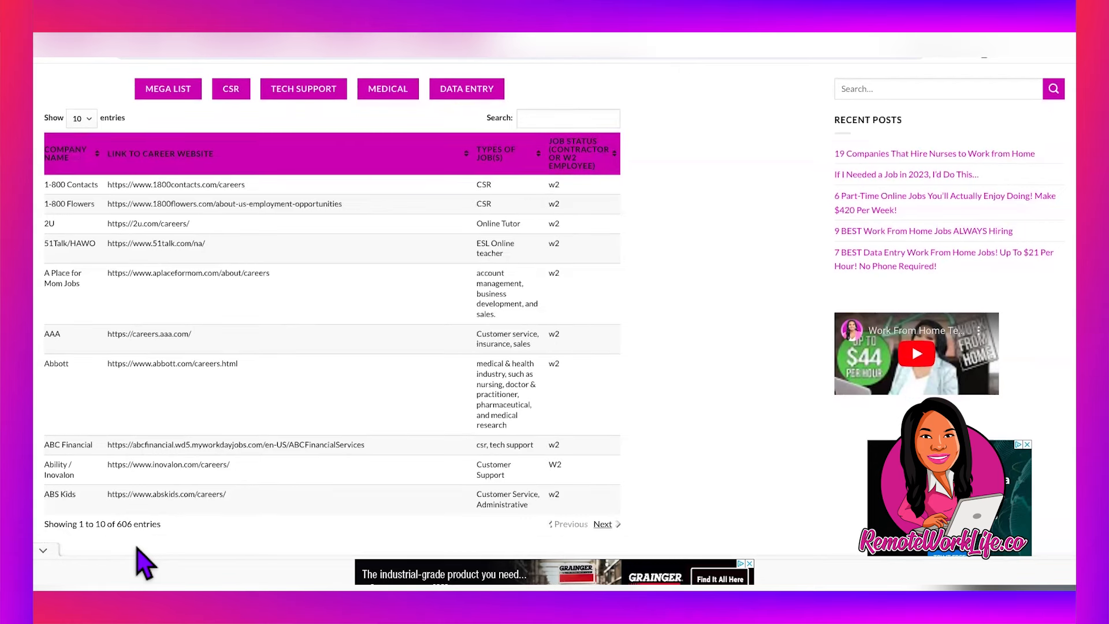
pyautogui.moveTo(185, 531)
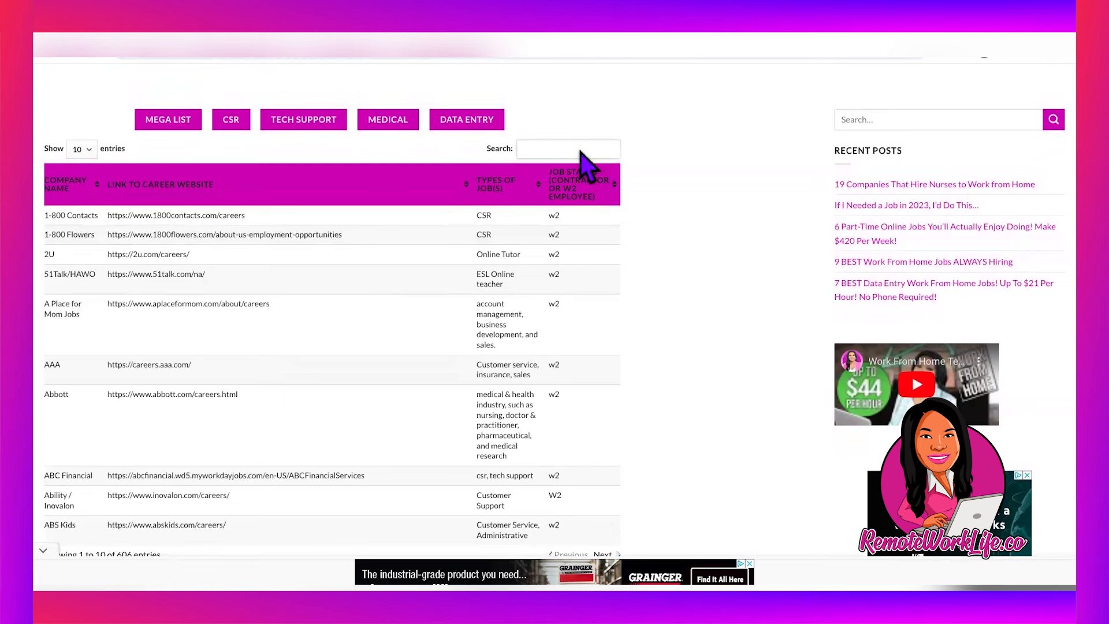
pyautogui.write('data entry')
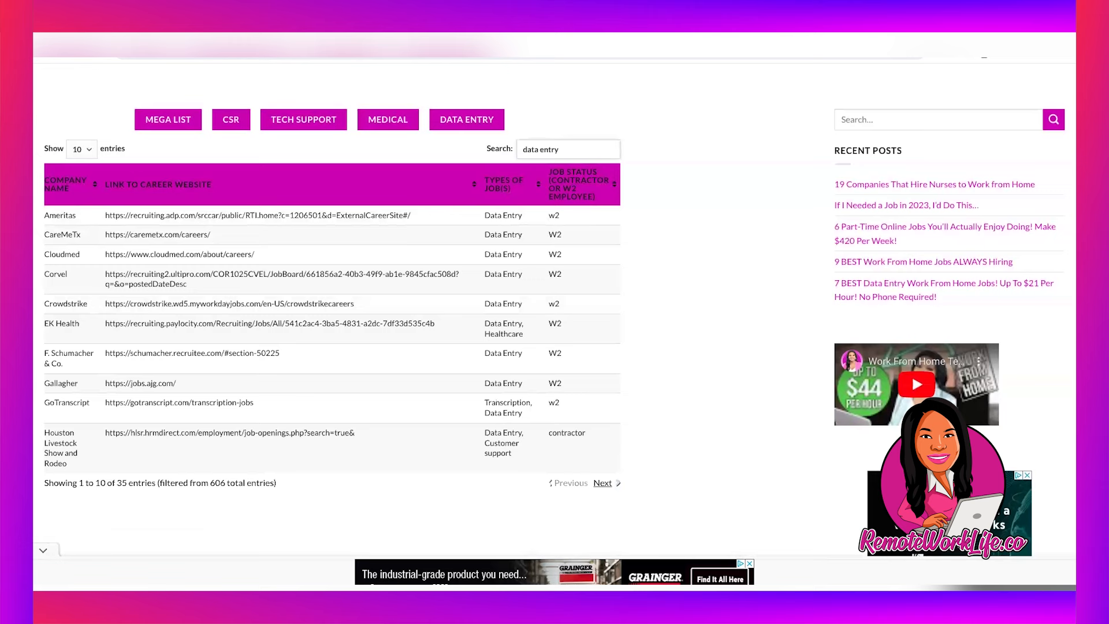
pyautogui.moveTo(663, 513)
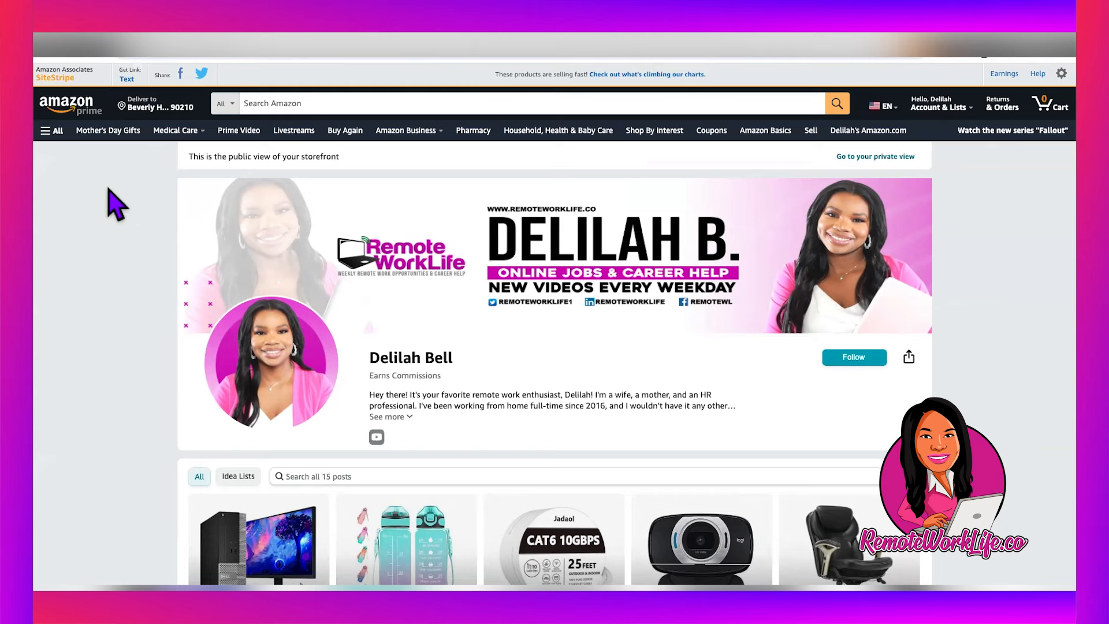
# - Scroll through the Computers idea list's desktops, monitors and laptops, then return to the Remote Resume page
pyautogui.scroll(-3)
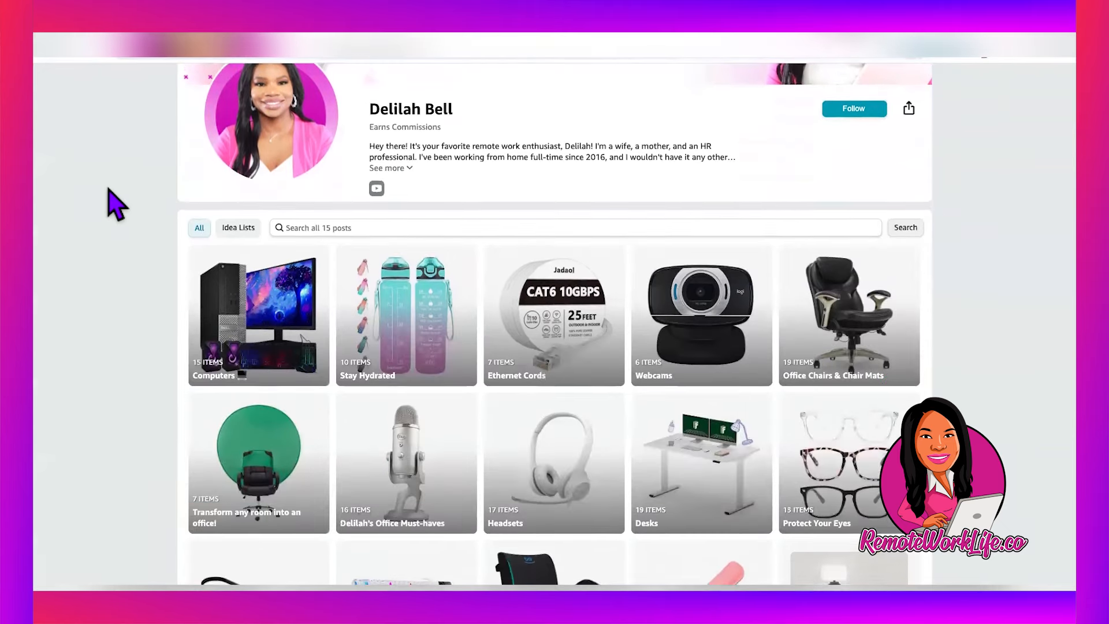
pyautogui.scroll(-3)
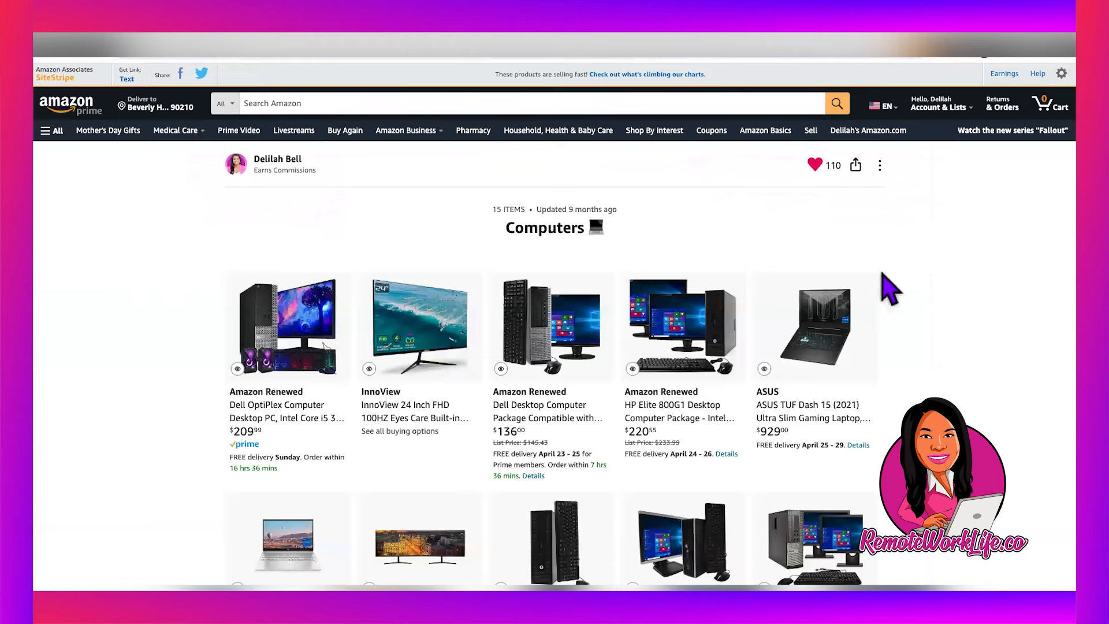
pyautogui.moveTo(873, 226)
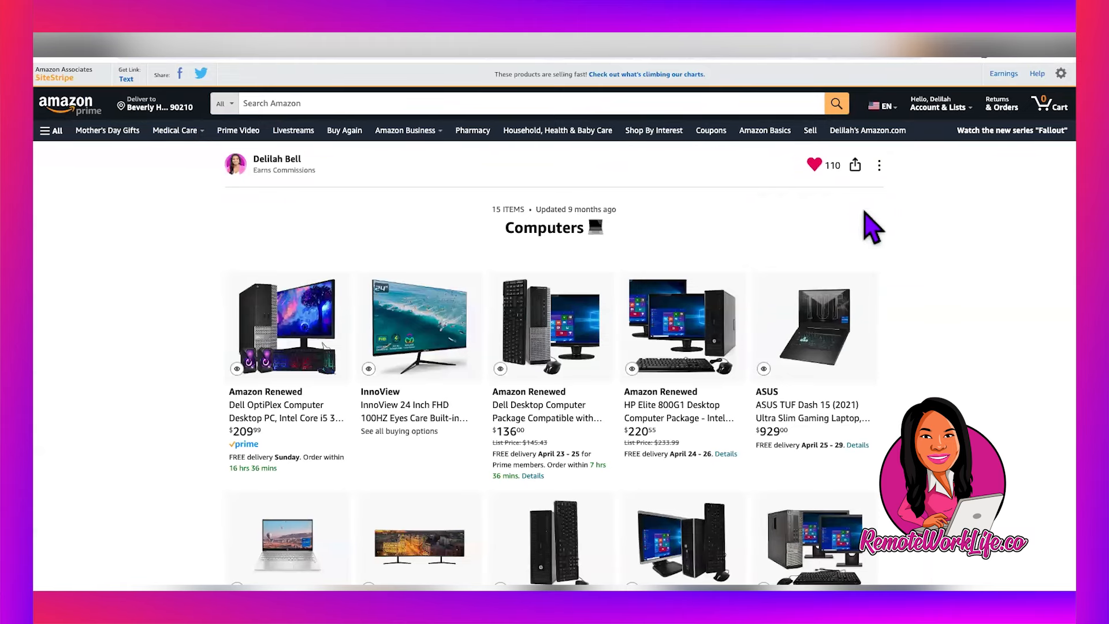
pyautogui.scroll(-3)
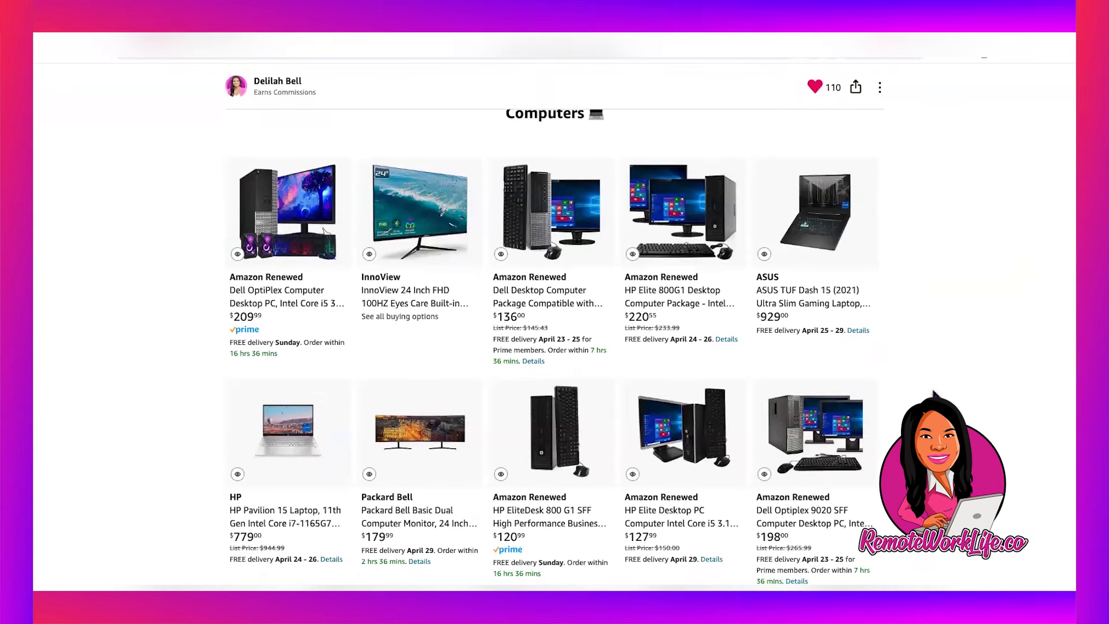
pyautogui.scroll(-3)
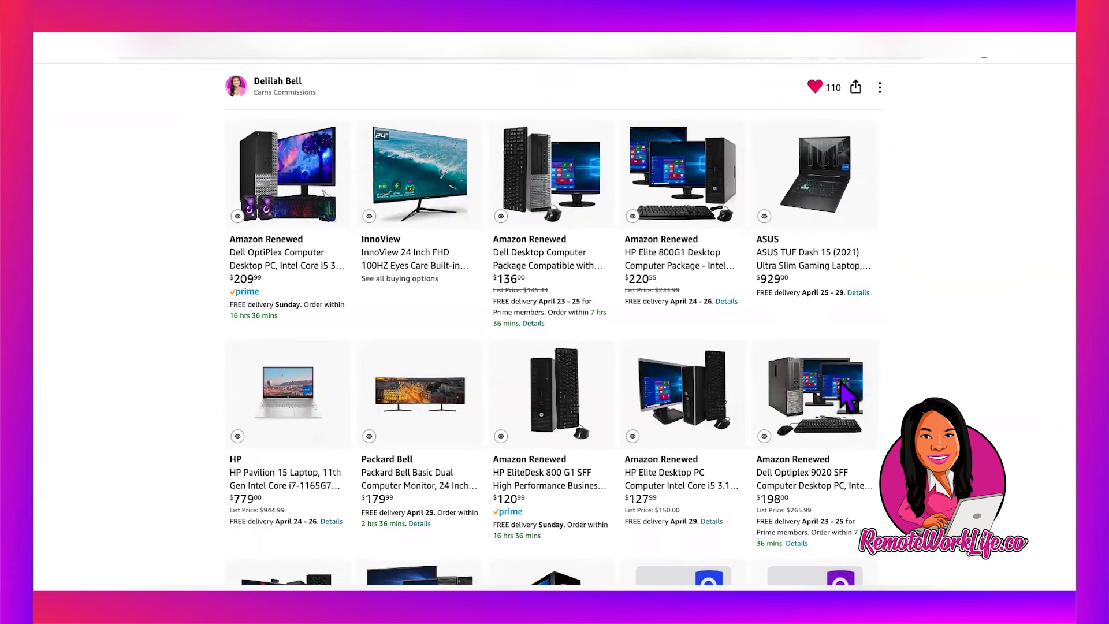
pyautogui.moveTo(912, 388)
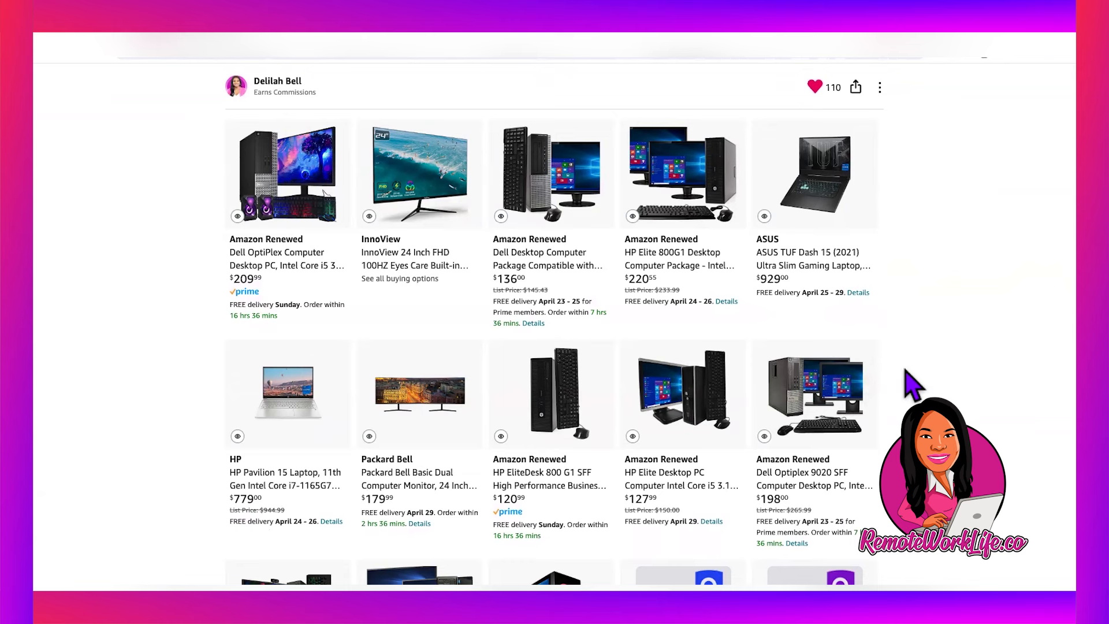
pyautogui.moveTo(947, 382)
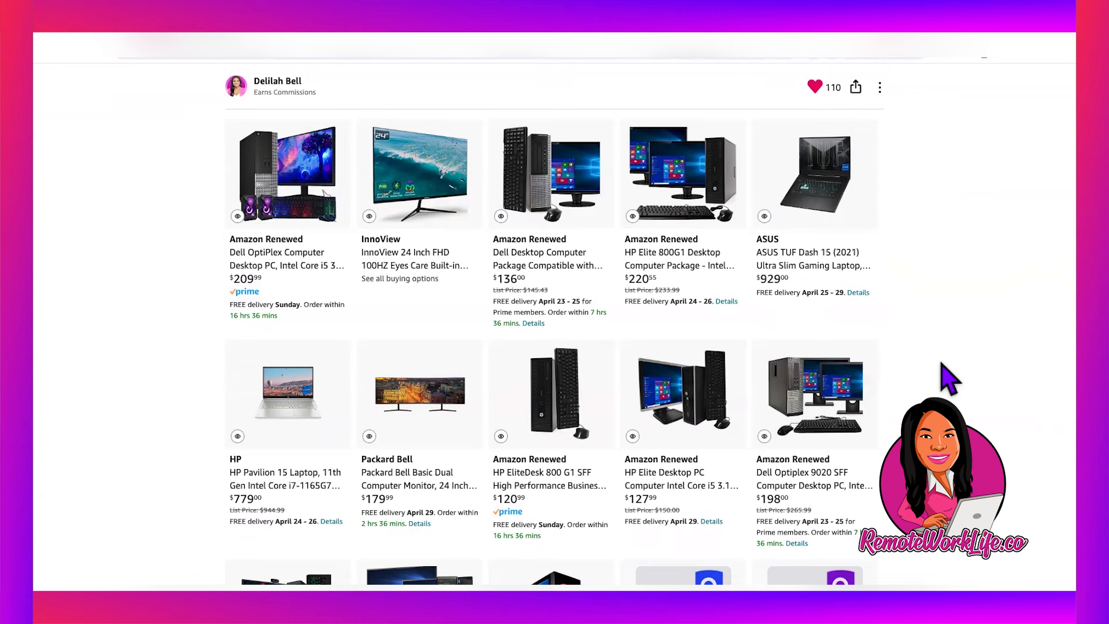
pyautogui.moveTo(913, 365)
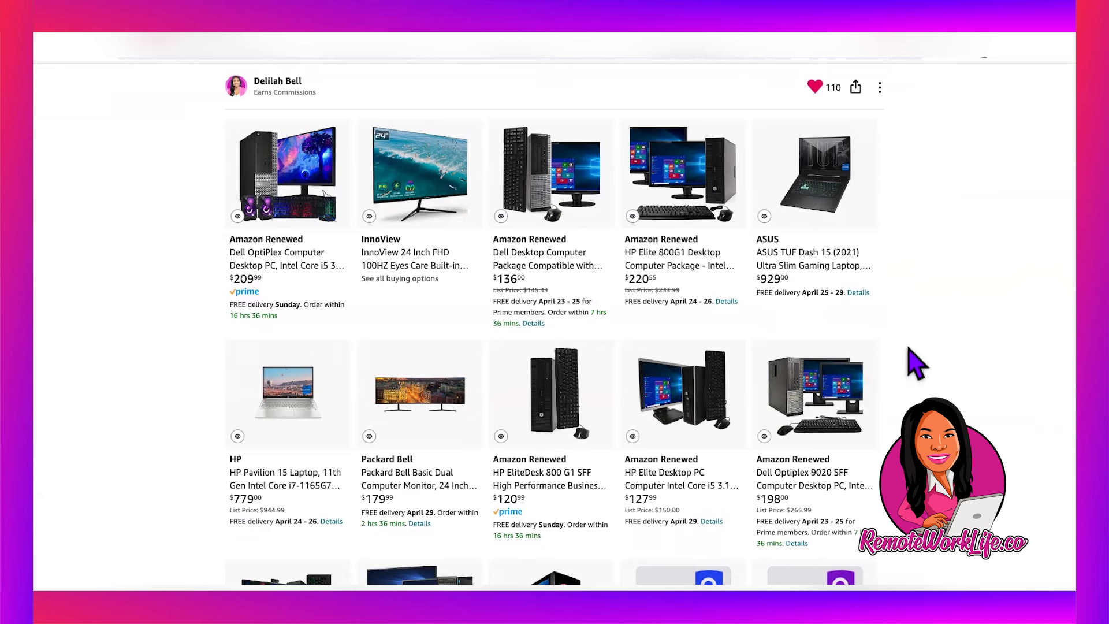
pyautogui.moveTo(917, 399)
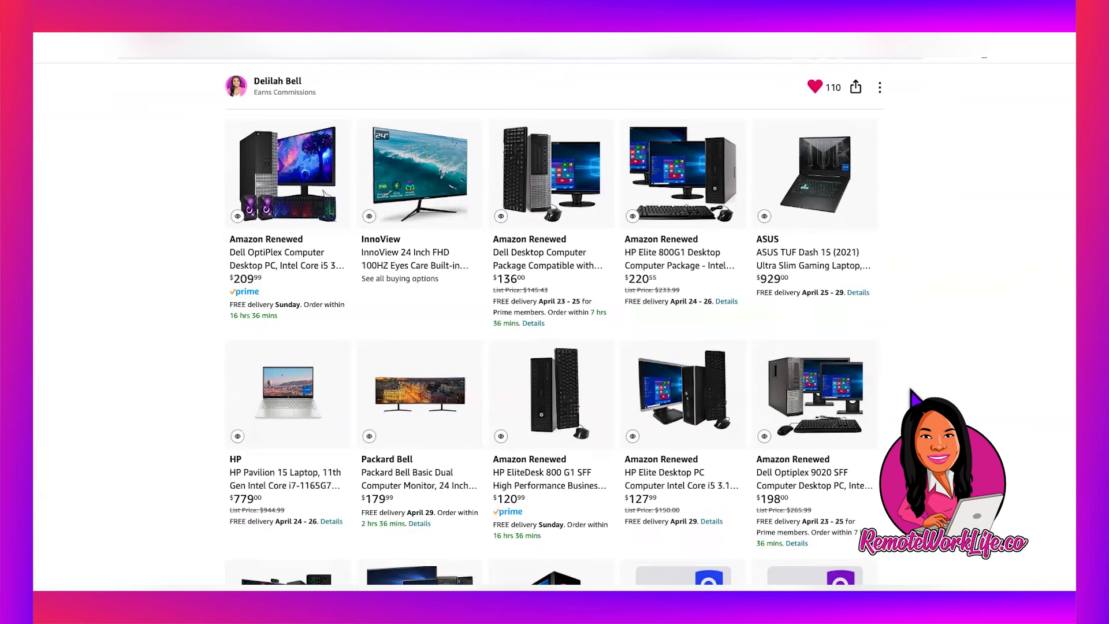
pyautogui.moveTo(755, 403)
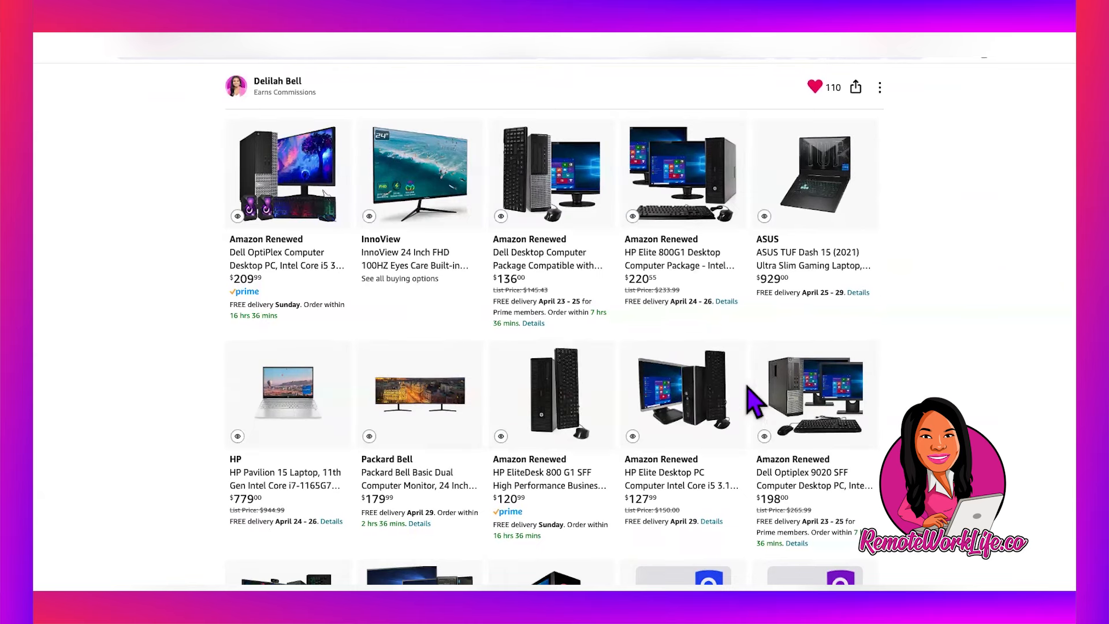
pyautogui.moveTo(813, 420)
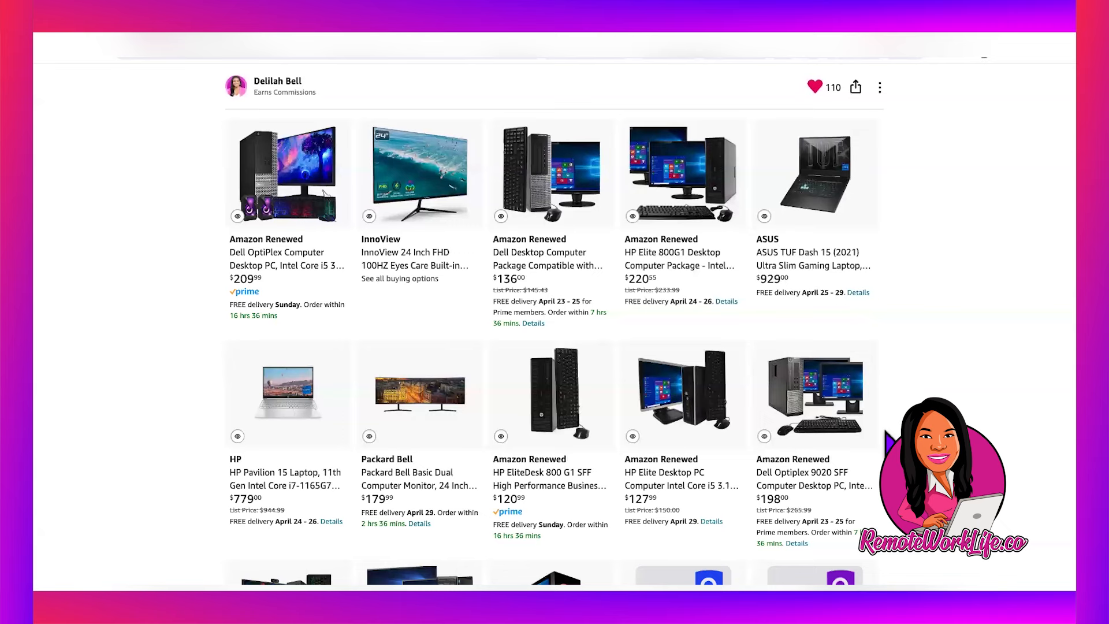
pyautogui.moveTo(887, 446)
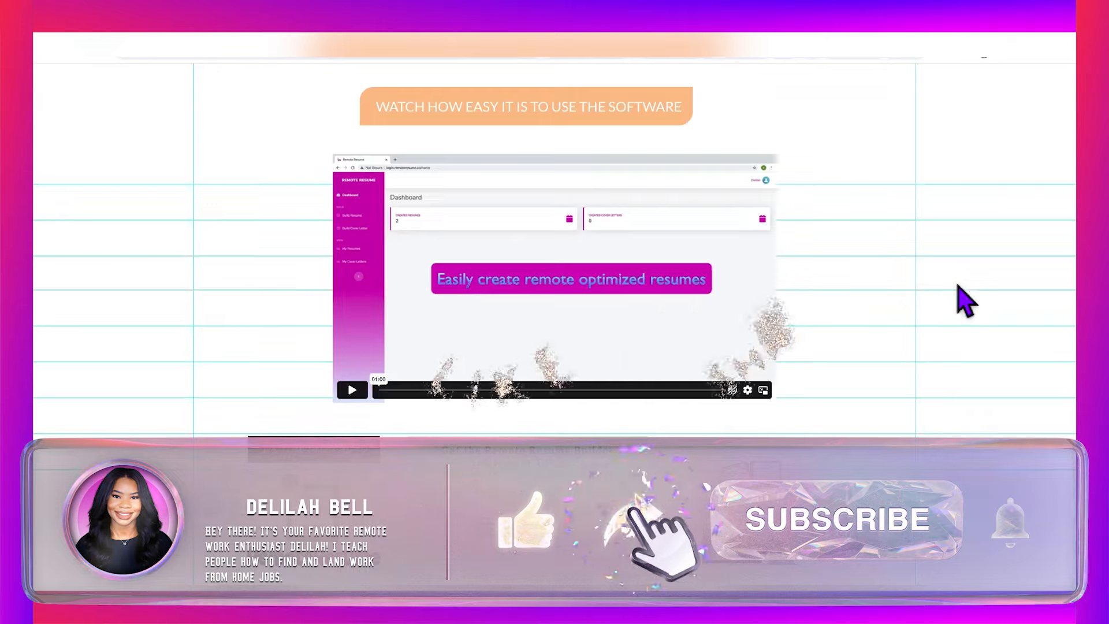
pyautogui.click(838, 519)
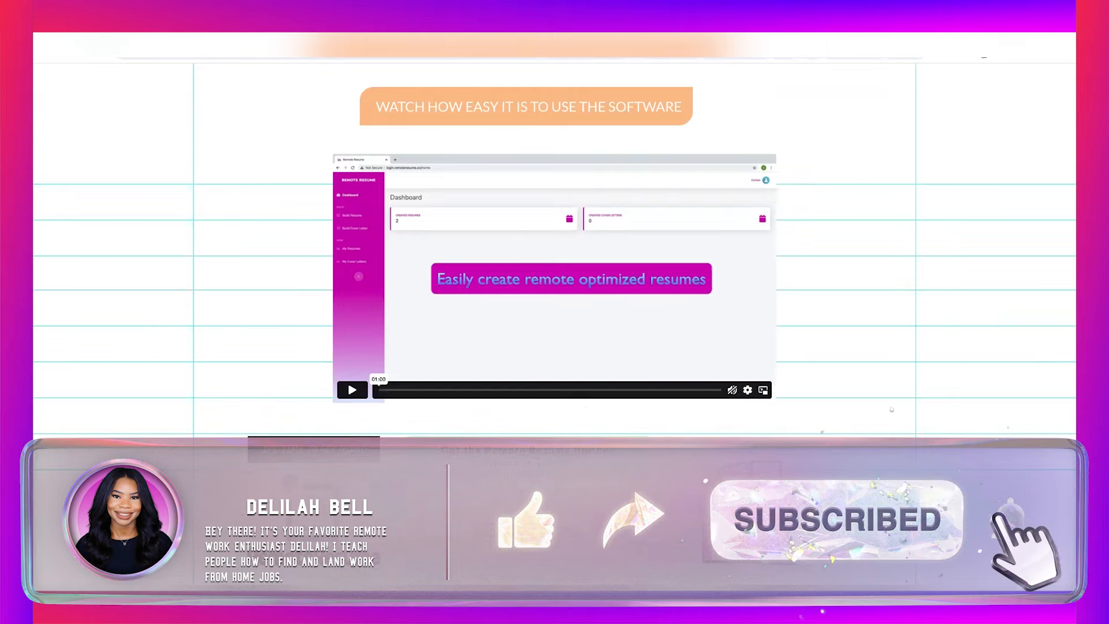